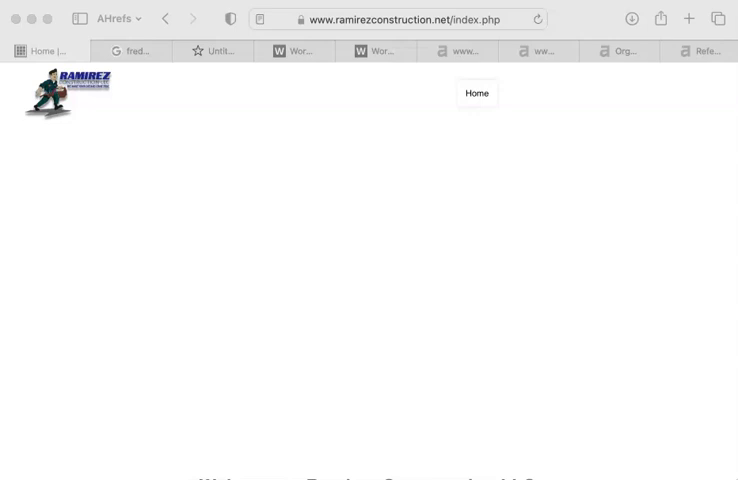
pyautogui.moveTo(55, 197)
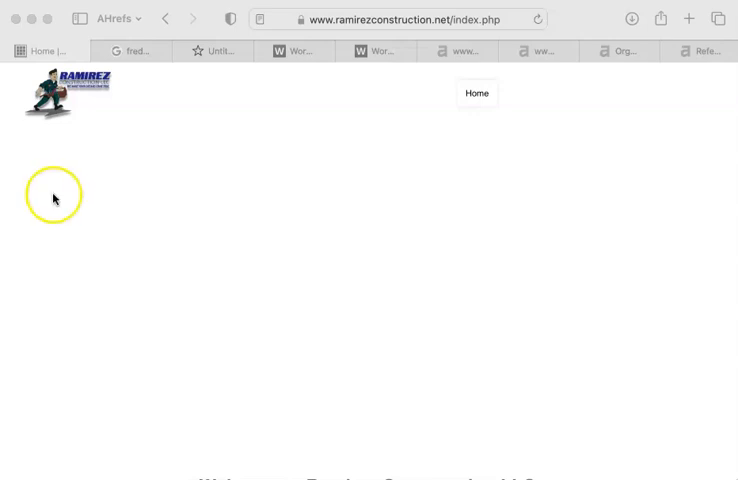
pyautogui.moveTo(56, 110)
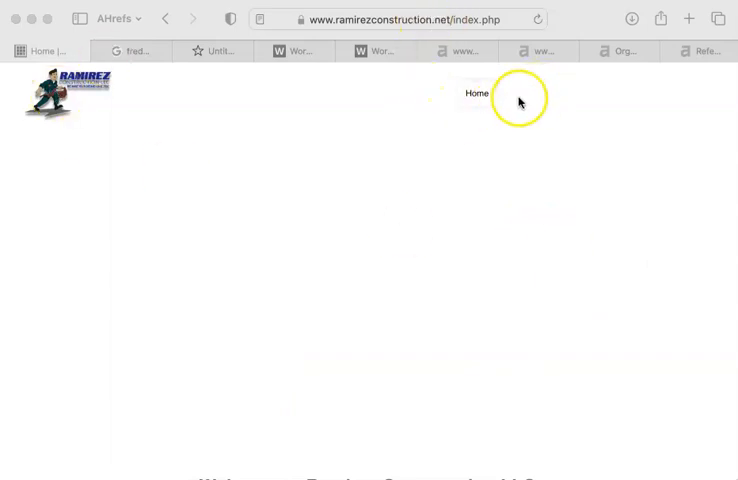
pyautogui.moveTo(224, 178)
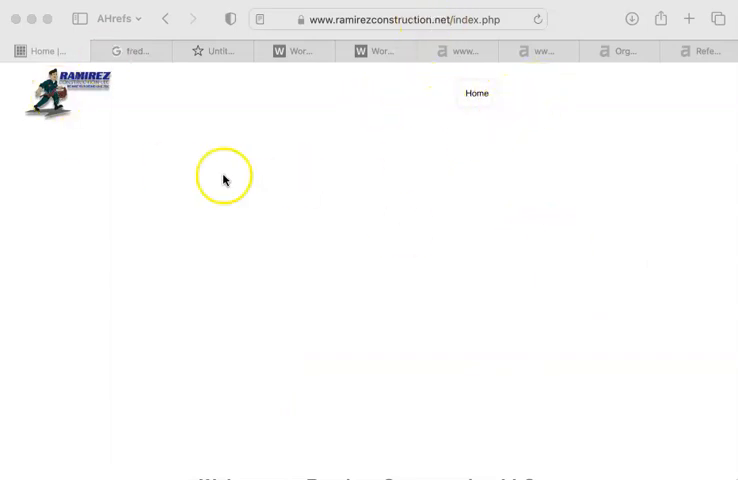
pyautogui.moveTo(305, 213)
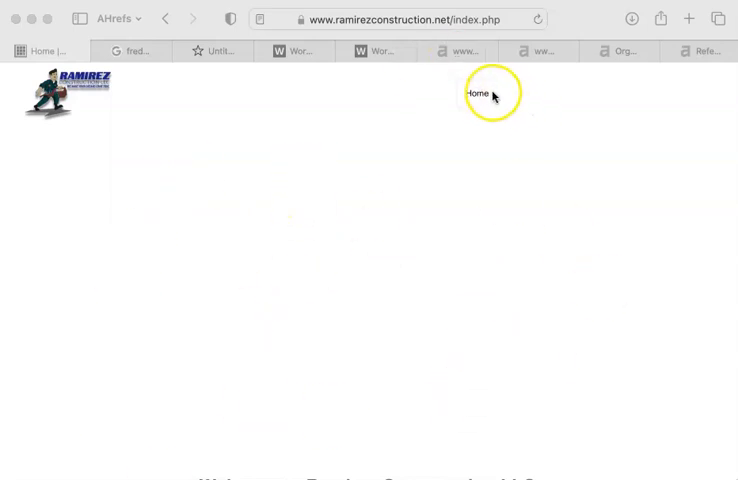
pyautogui.moveTo(569, 93)
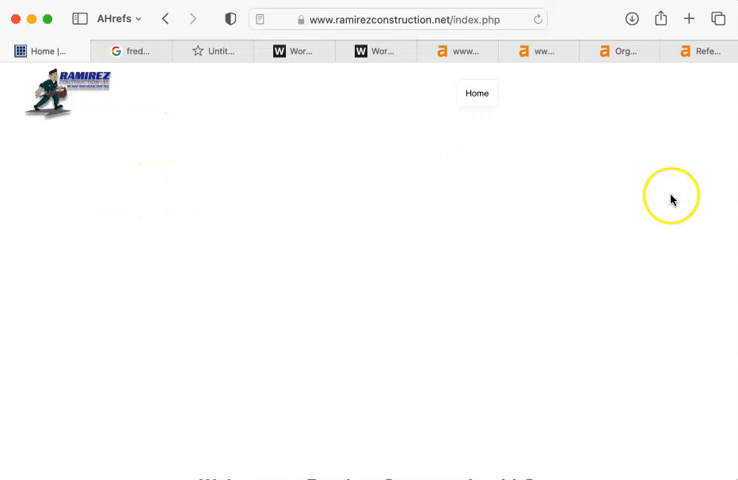
pyautogui.moveTo(458, 319)
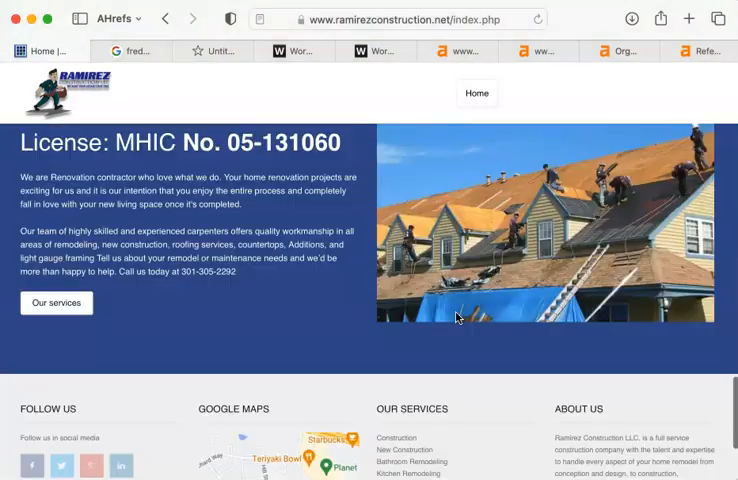
# View the Ahrefs overview for ramirezconstruction.net: DR 0.3, one backlink, traffic 8
pyautogui.scroll(-3)
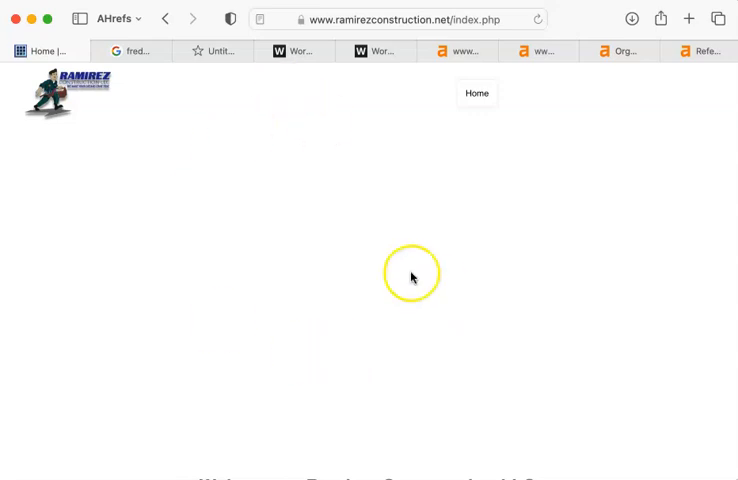
pyautogui.moveTo(379, 222)
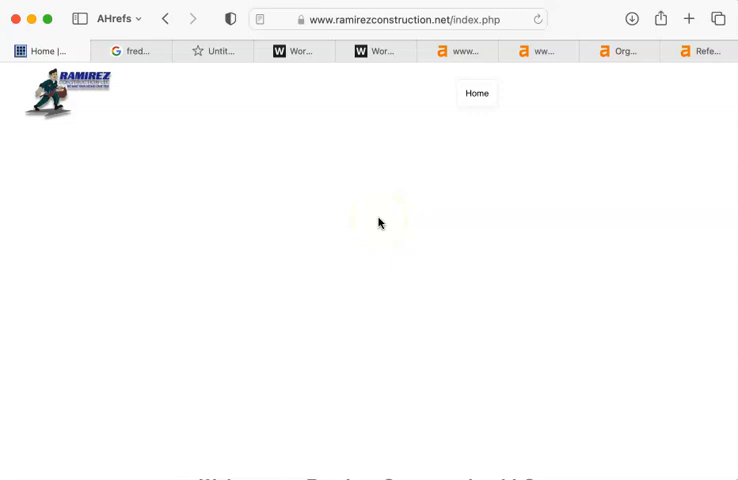
pyautogui.moveTo(218, 51)
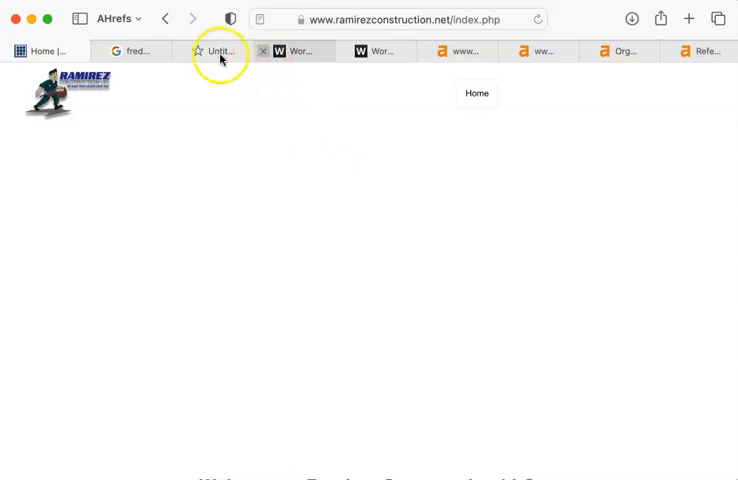
pyautogui.moveTo(278, 97)
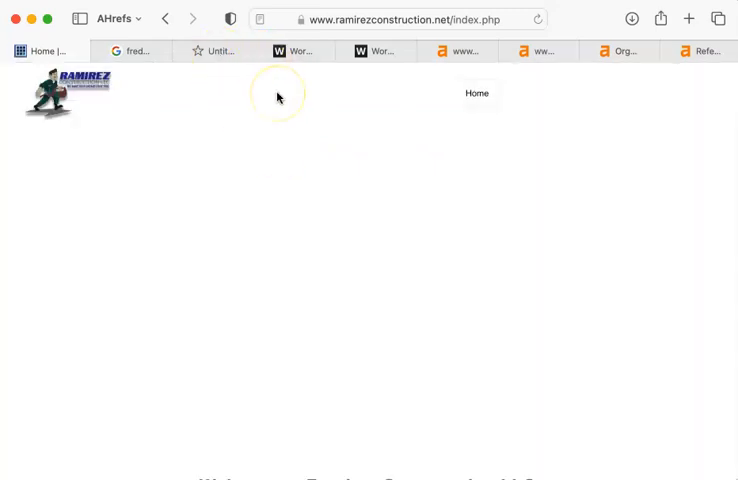
pyautogui.moveTo(278, 96)
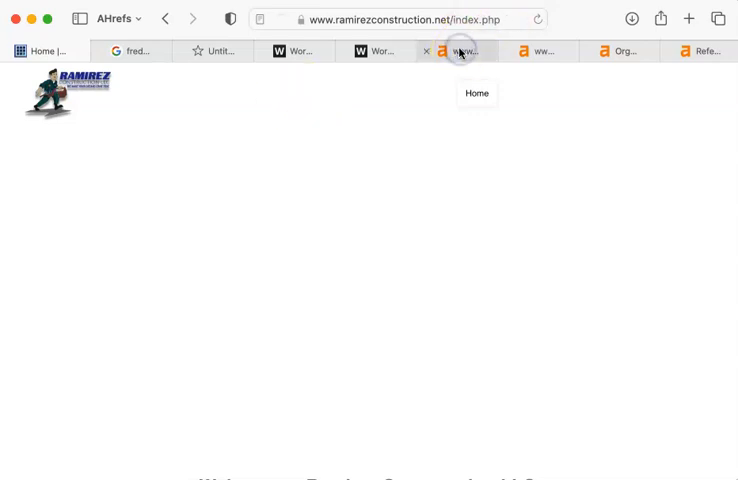
pyautogui.click(456, 51)
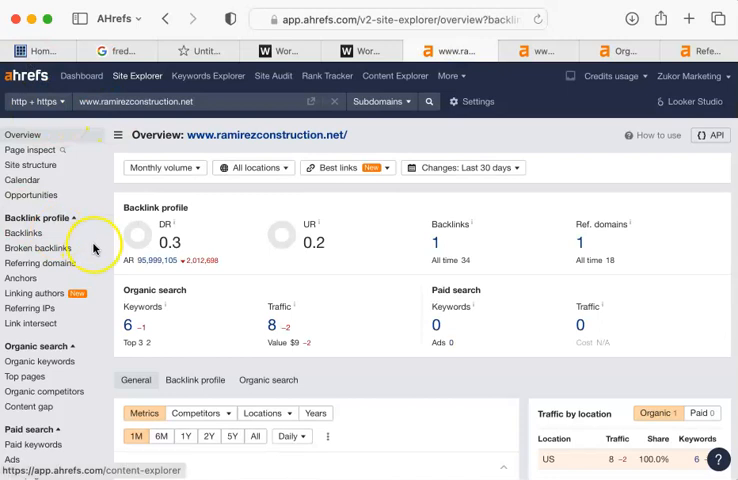
pyautogui.moveTo(203, 135)
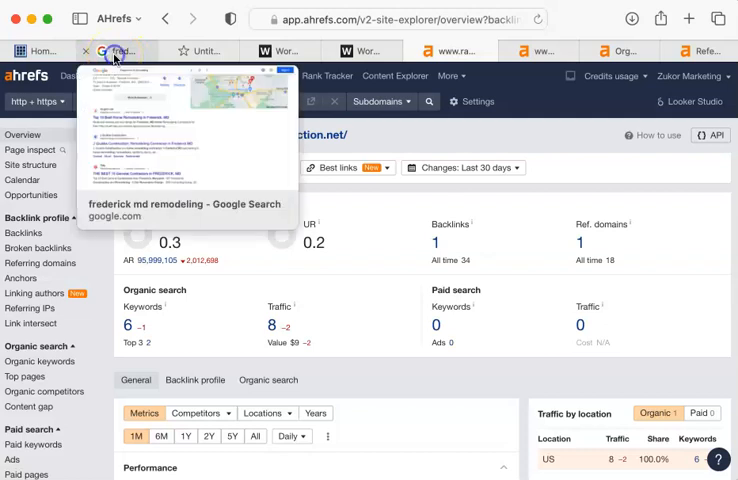
# Rerun the Google search for 'frederick md remodeling' to refresh the contractor listings
pyautogui.click(120, 51)
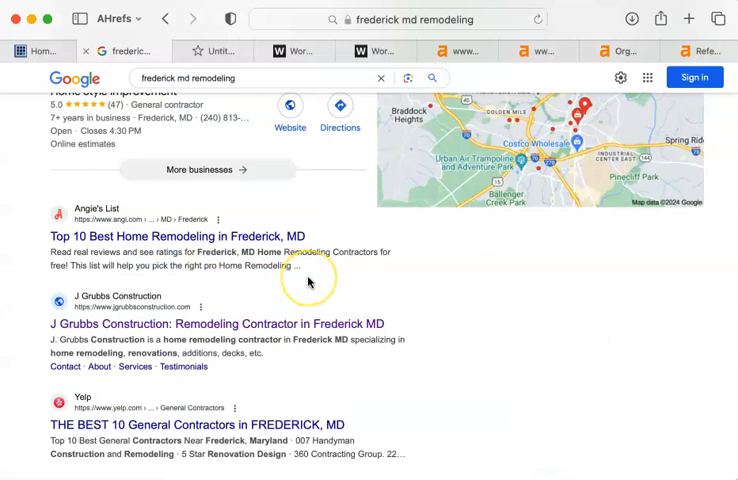
pyautogui.click(193, 18)
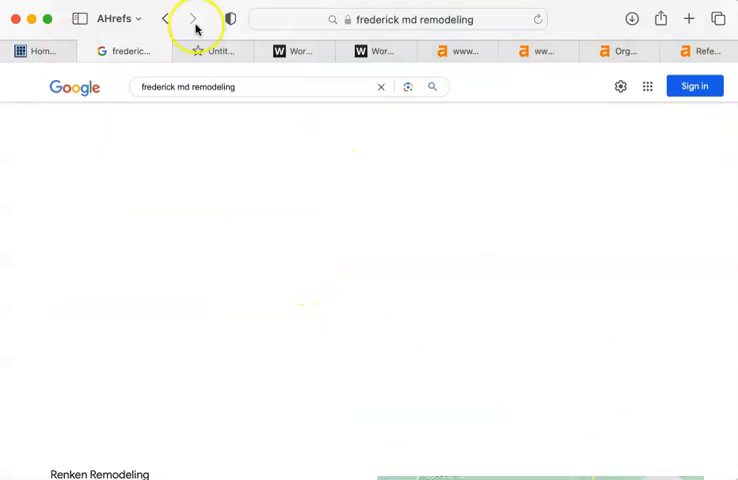
pyautogui.click(432, 87)
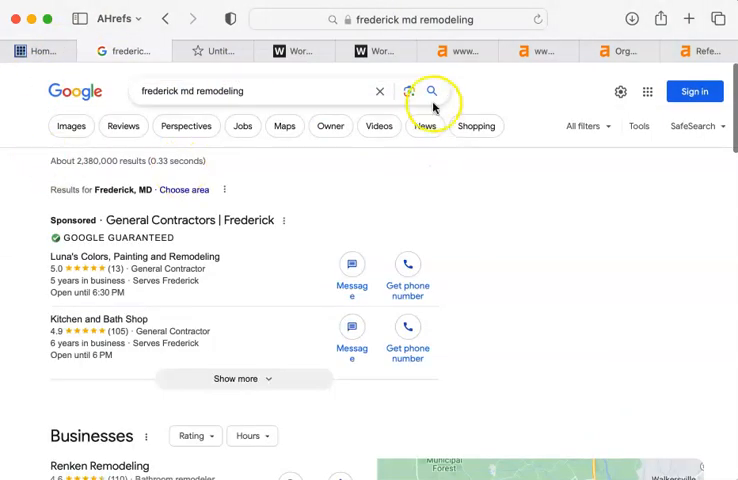
pyautogui.moveTo(475, 228)
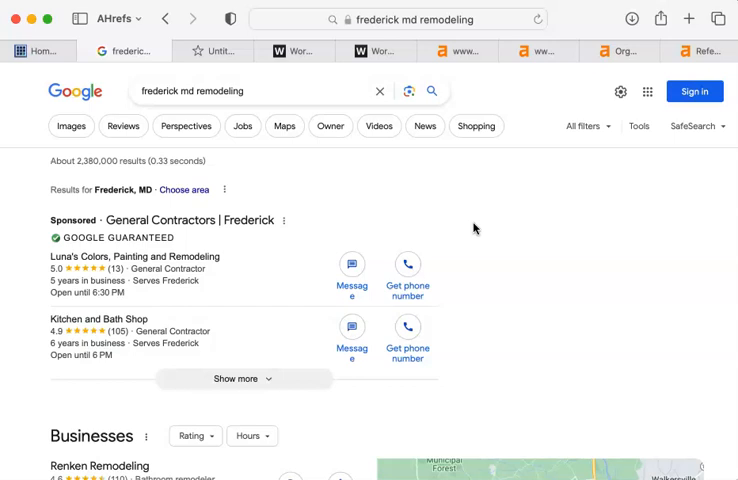
pyautogui.moveTo(702, 266)
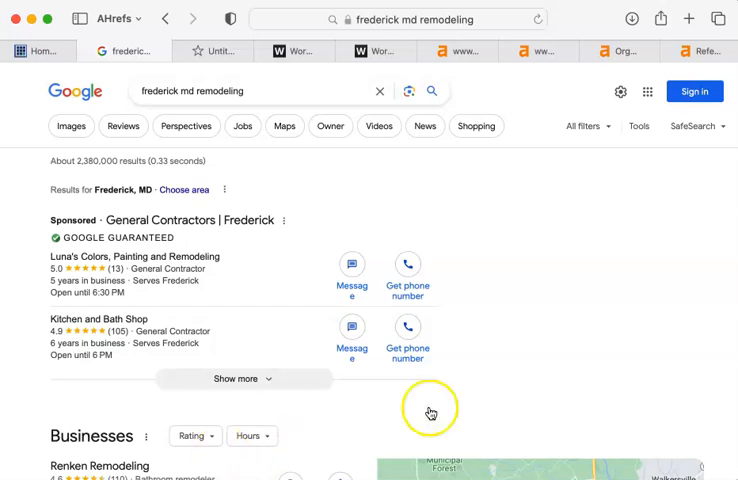
pyautogui.moveTo(632, 255)
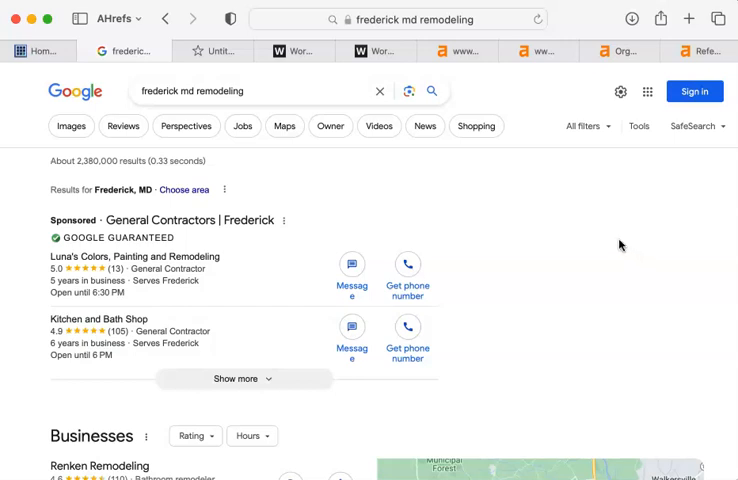
pyautogui.moveTo(48, 343)
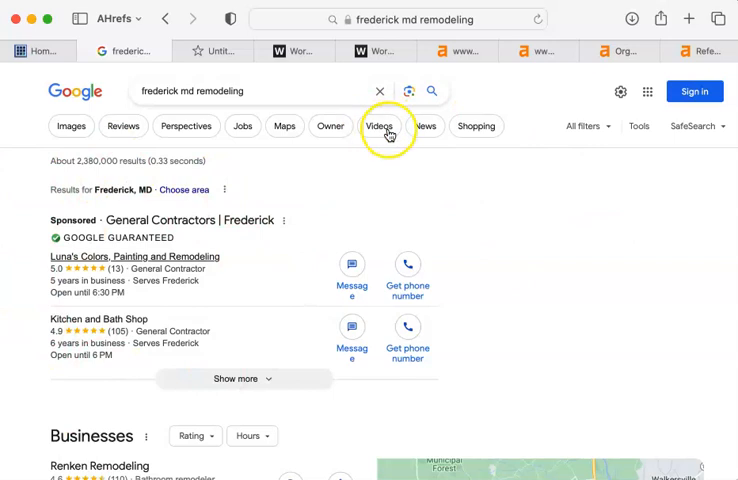
pyautogui.moveTo(576, 246)
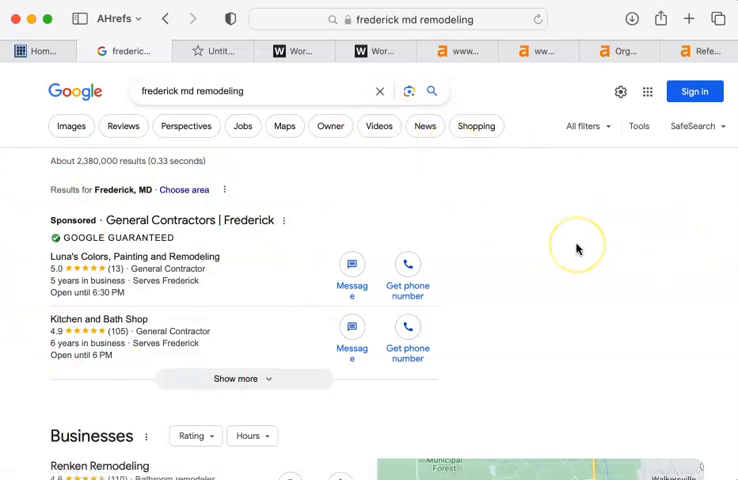
pyautogui.scroll(-3)
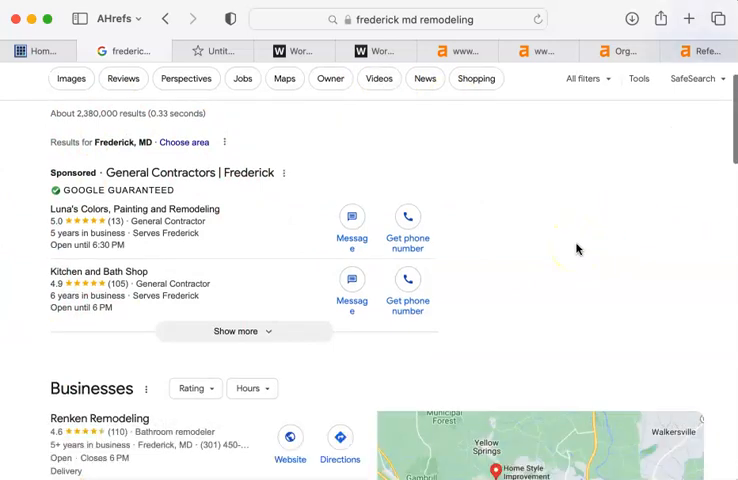
pyautogui.scroll(-3)
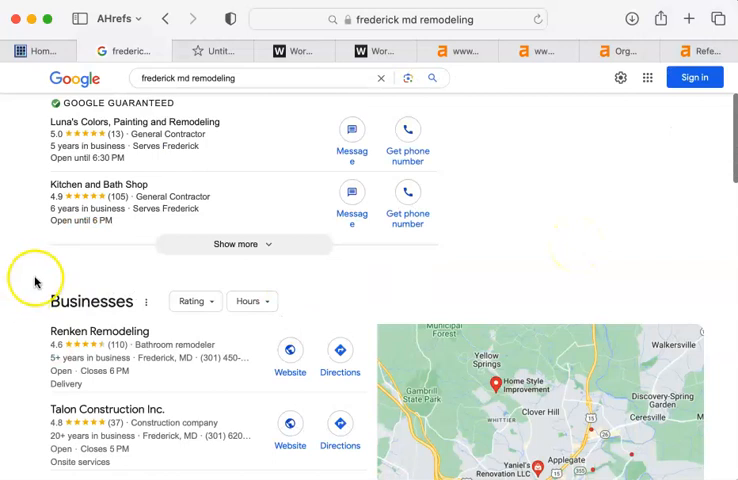
pyautogui.scroll(-3)
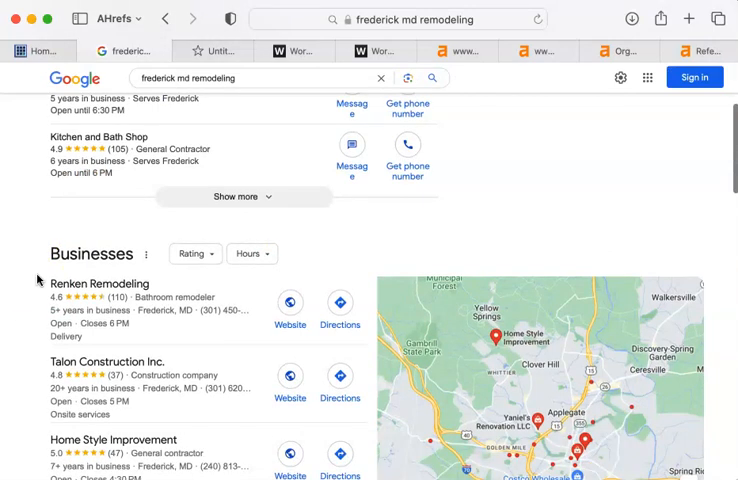
pyautogui.scroll(-3)
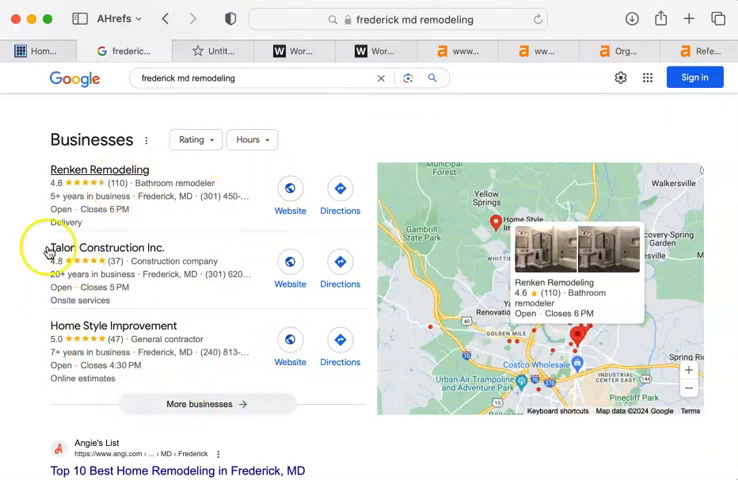
pyautogui.moveTo(33, 175)
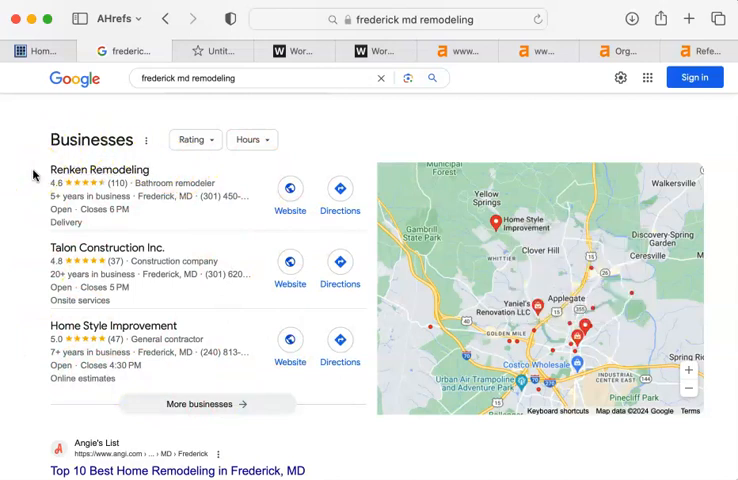
pyautogui.moveTo(50, 398)
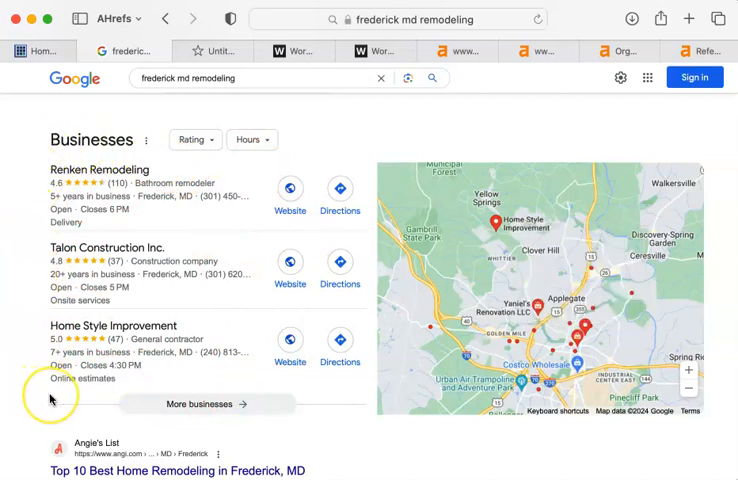
pyautogui.moveTo(32, 308)
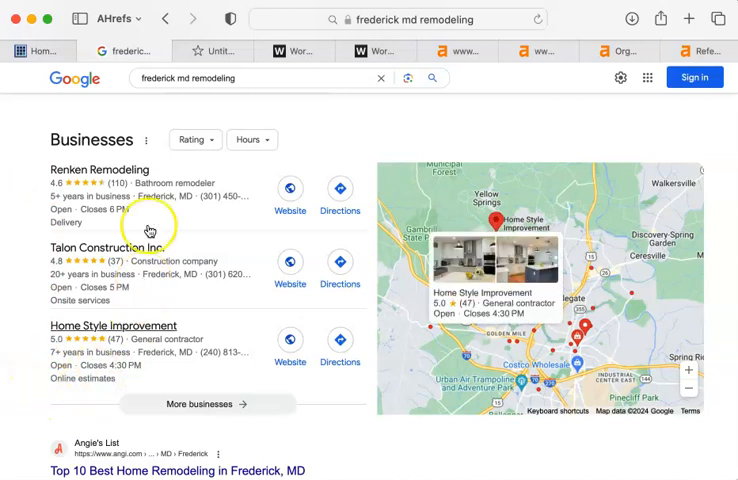
pyautogui.moveTo(27, 369)
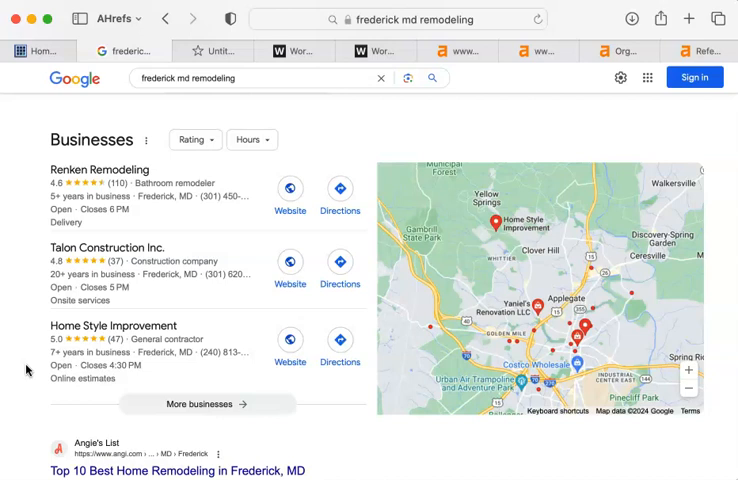
pyautogui.moveTo(33, 399)
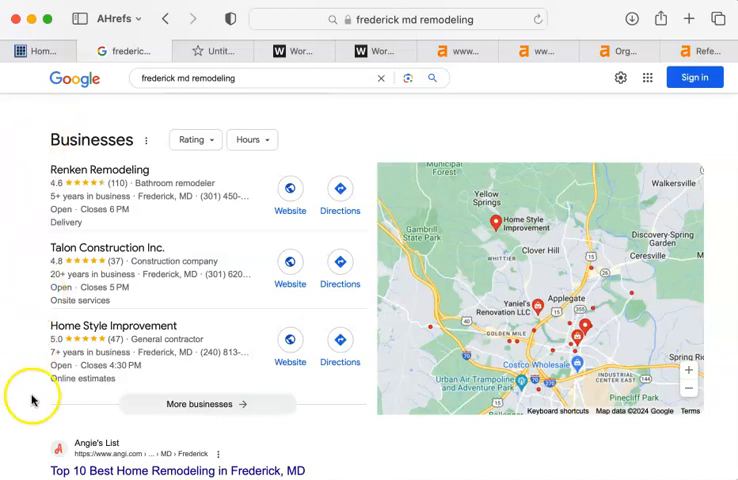
pyautogui.click(99, 169)
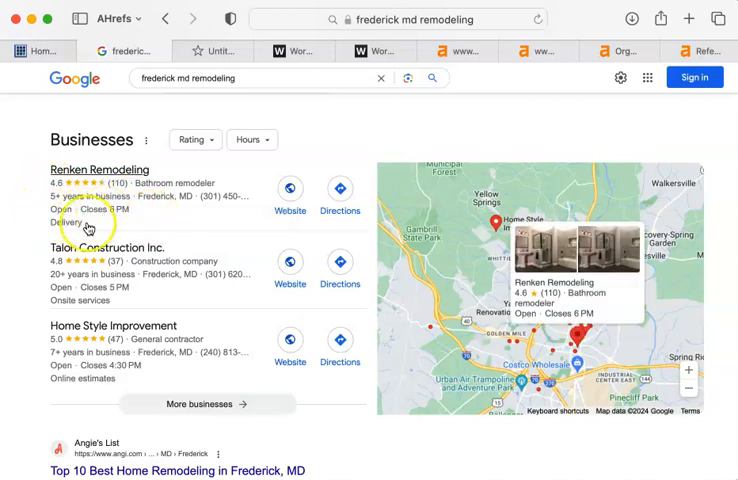
pyautogui.click(107, 247)
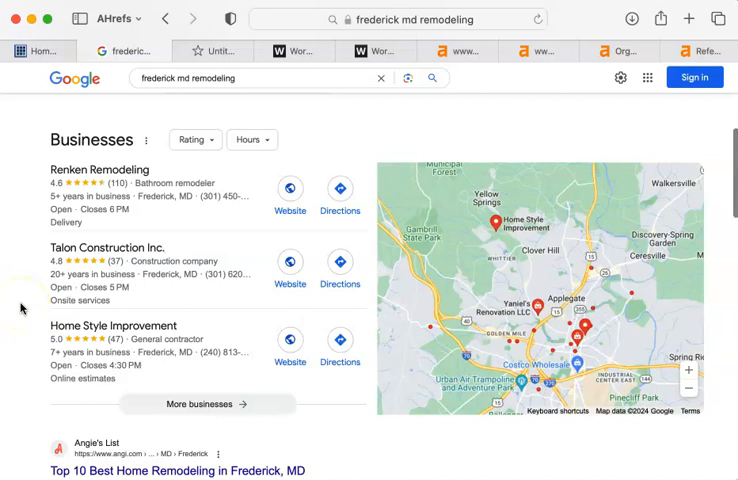
# Scroll past the local pack to Angie's List, J Grubbs, Yelp and Houzz results
pyautogui.scroll(-3)
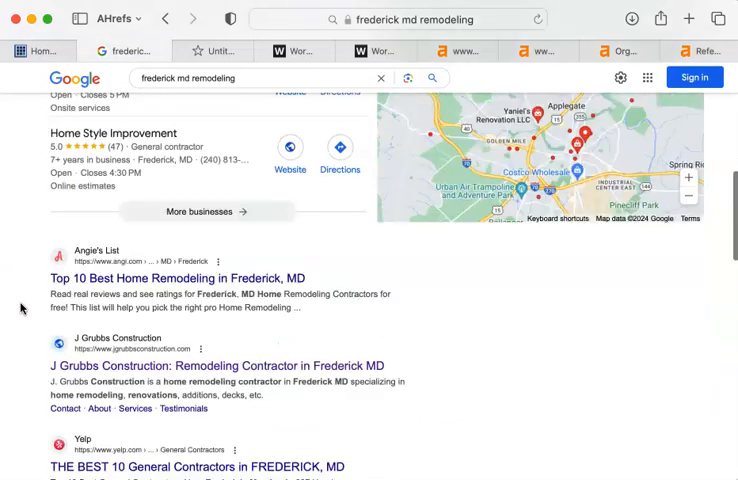
pyautogui.scroll(-3)
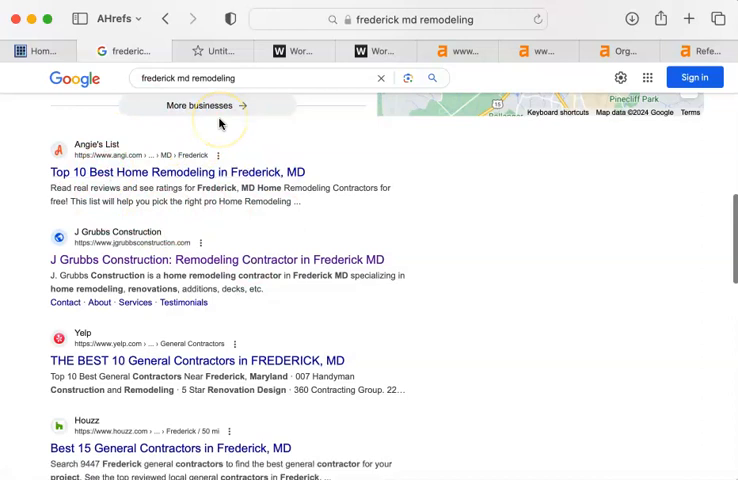
pyautogui.moveTo(90, 145)
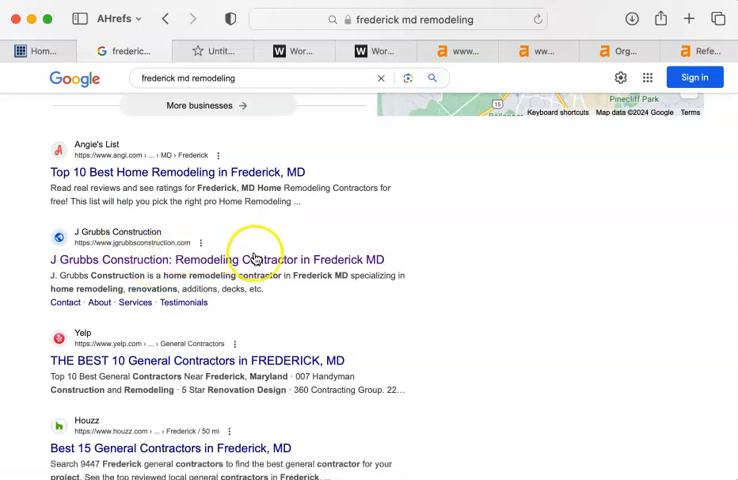
pyautogui.moveTo(302, 285)
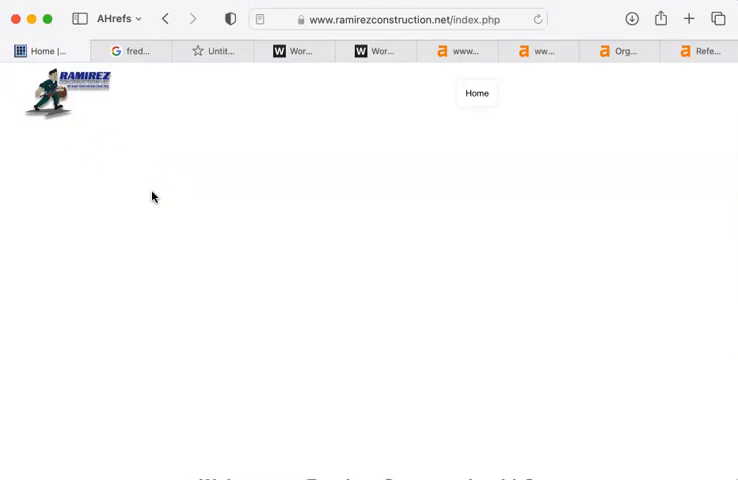
# Glance at Ramirez Construction's homepage, then bring up the J Grubbs Construction site
pyautogui.click(290, 51)
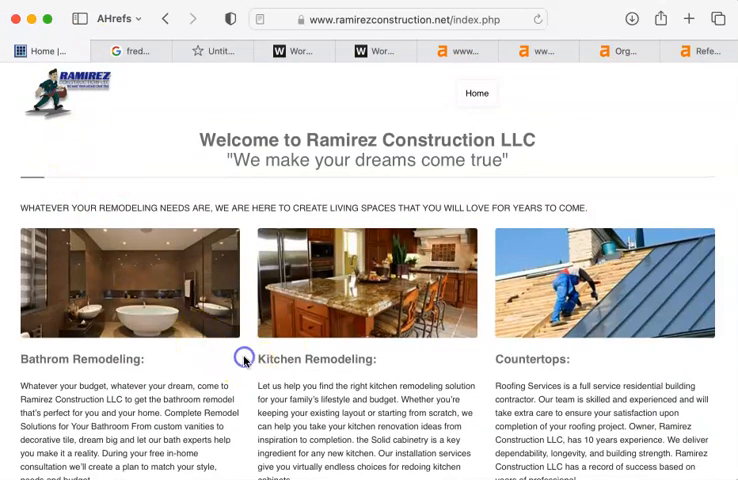
pyautogui.moveTo(243, 362)
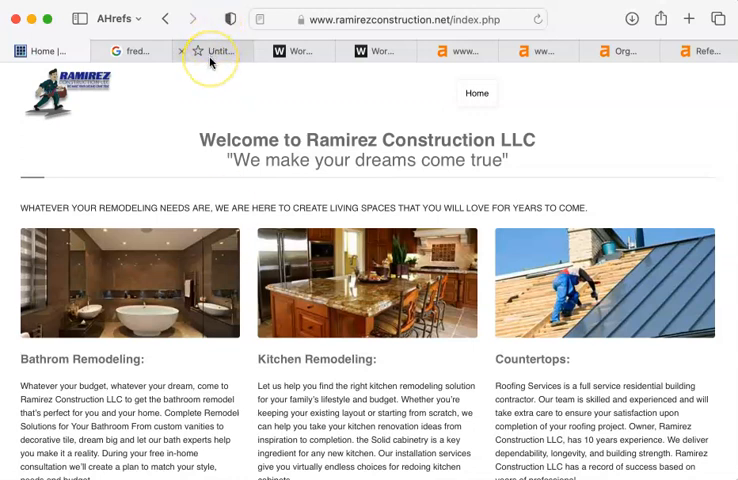
pyautogui.click(215, 51)
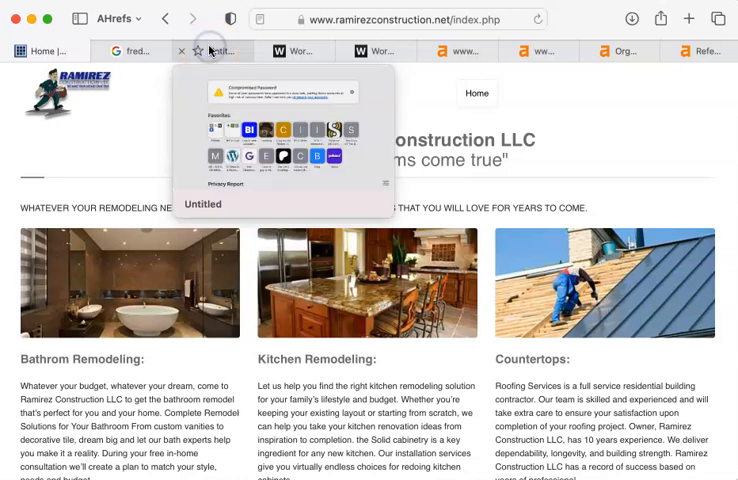
pyautogui.click(210, 51)
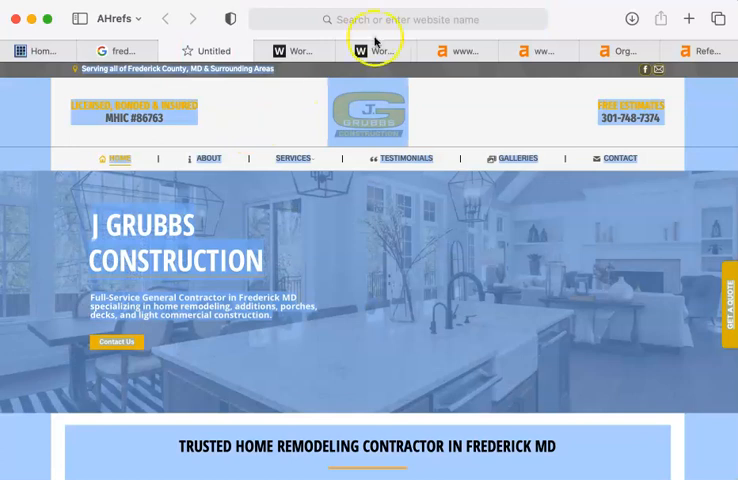
# Check WordCounter for the J Grubbs homepage text: 417 words, 2,785 characters
pyautogui.click(372, 51)
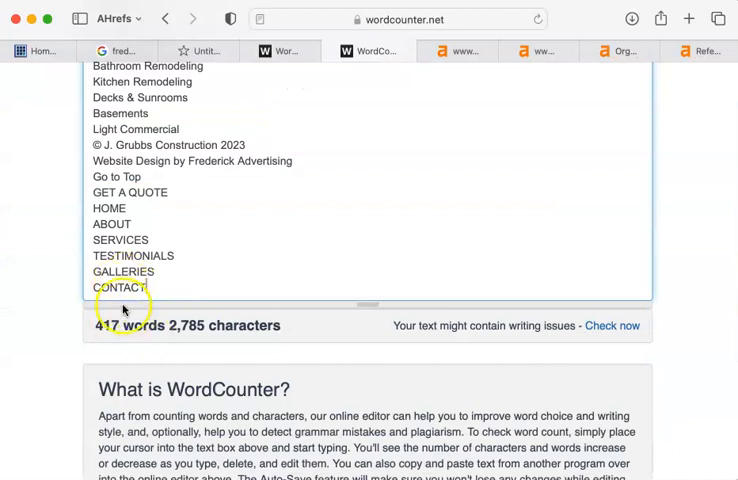
pyautogui.moveTo(57, 131)
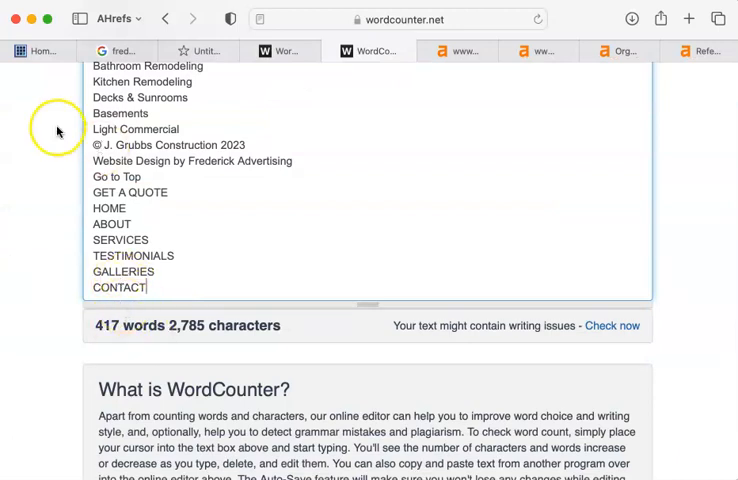
pyautogui.moveTo(120, 51)
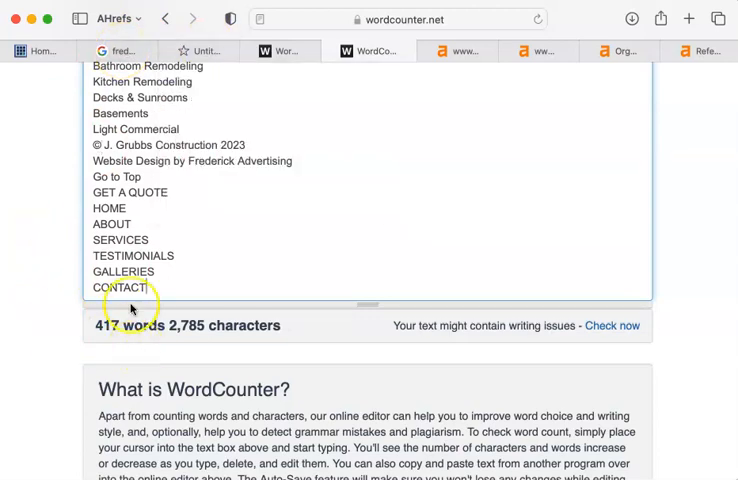
pyautogui.moveTo(40, 50)
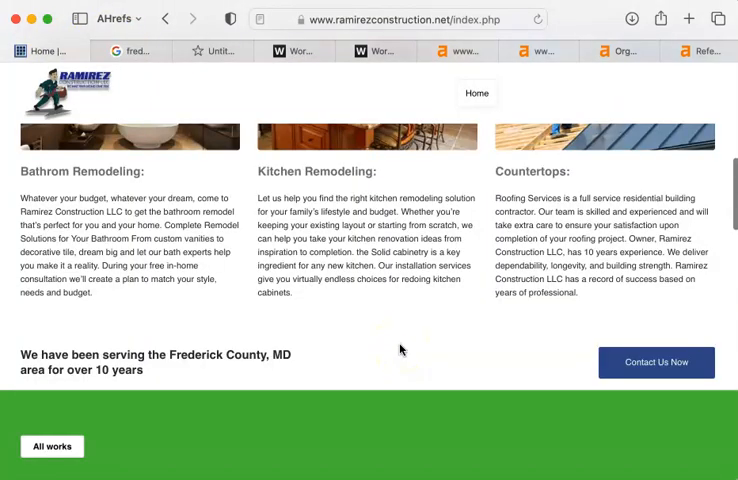
# Scroll the Ramirez Construction homepage to the footer, then return to the 417-word count
pyautogui.scroll(-3)
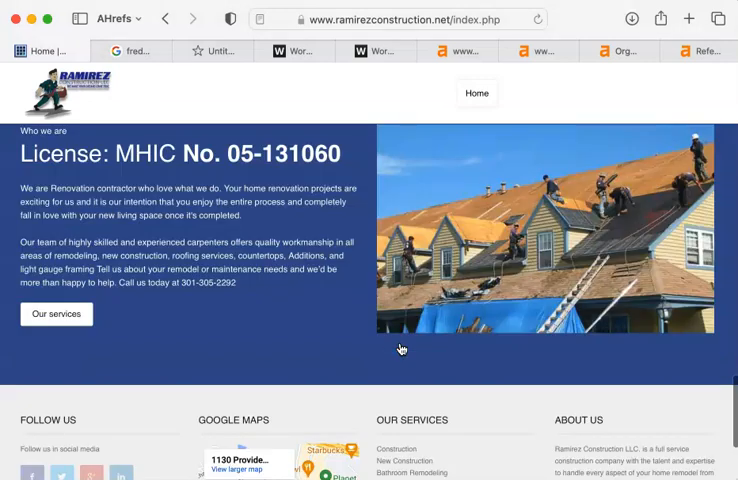
pyautogui.scroll(-3)
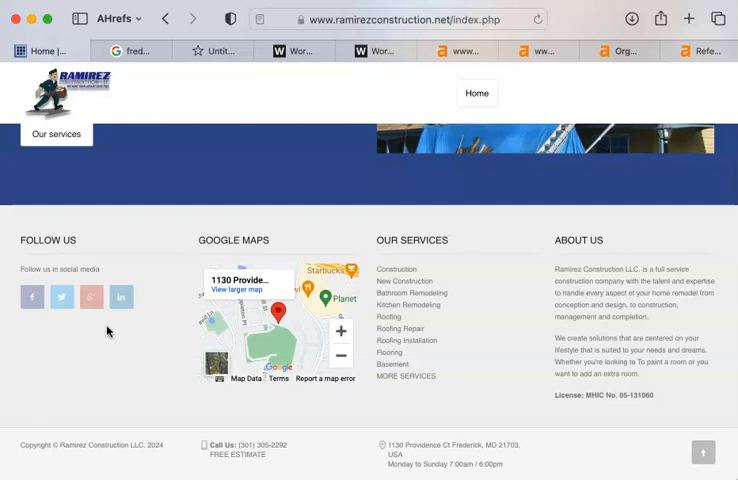
pyautogui.scroll(-3)
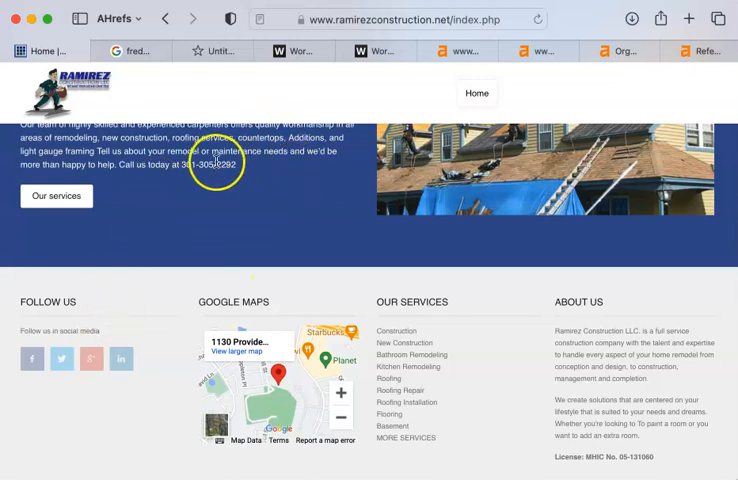
pyautogui.scroll(-3)
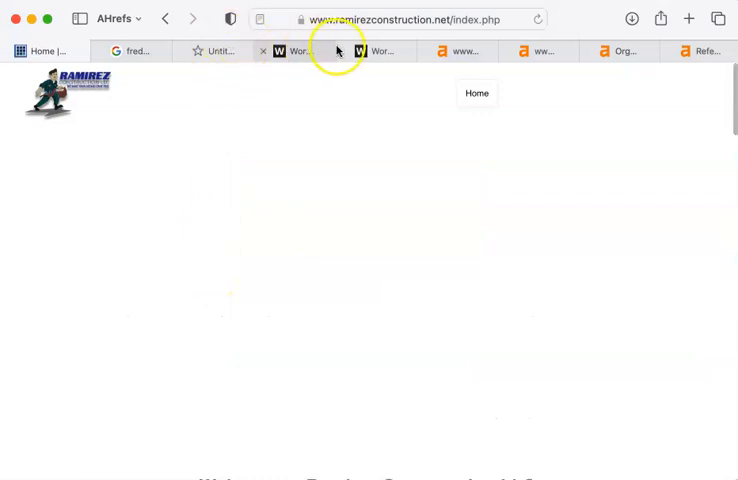
pyautogui.moveTo(378, 51)
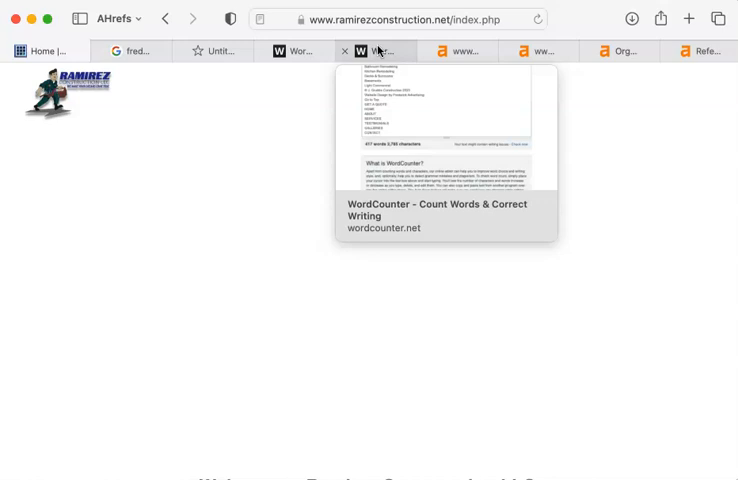
pyautogui.click(377, 51)
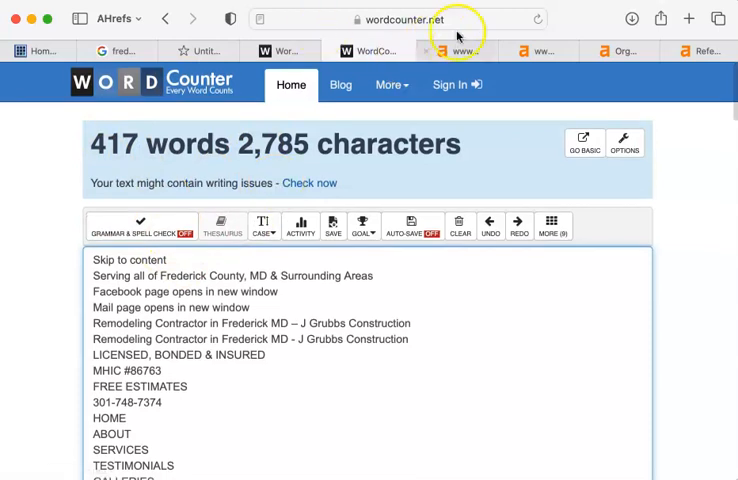
# Bring back the ramirezconstruction.net Ahrefs overview: DR 0.3, one backlink, six keywords, traffic 8
pyautogui.click(460, 50)
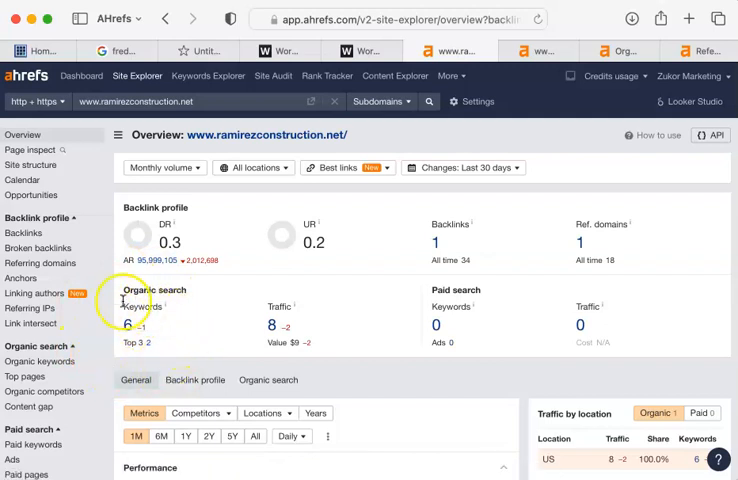
pyautogui.moveTo(110, 320)
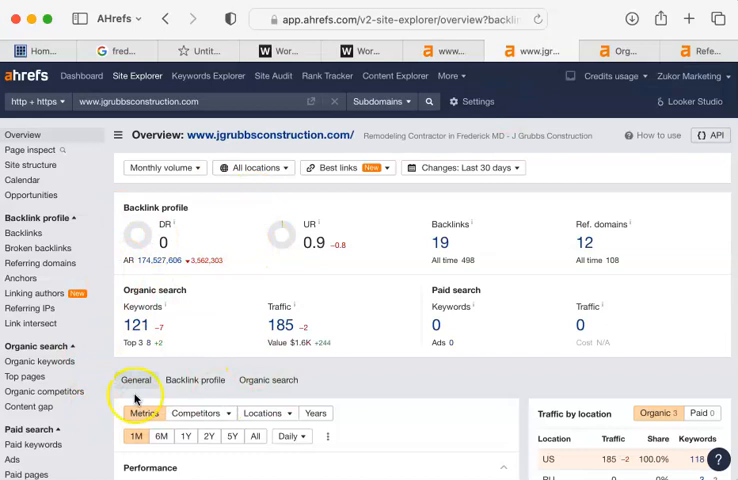
pyautogui.moveTo(32, 323)
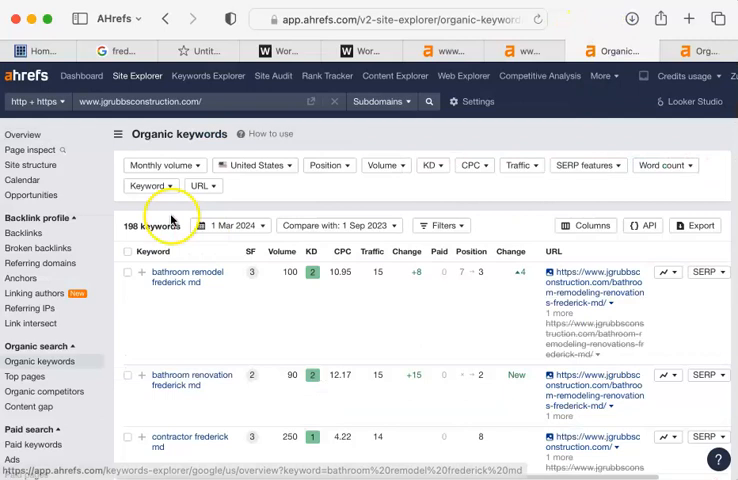
pyautogui.moveTo(158, 341)
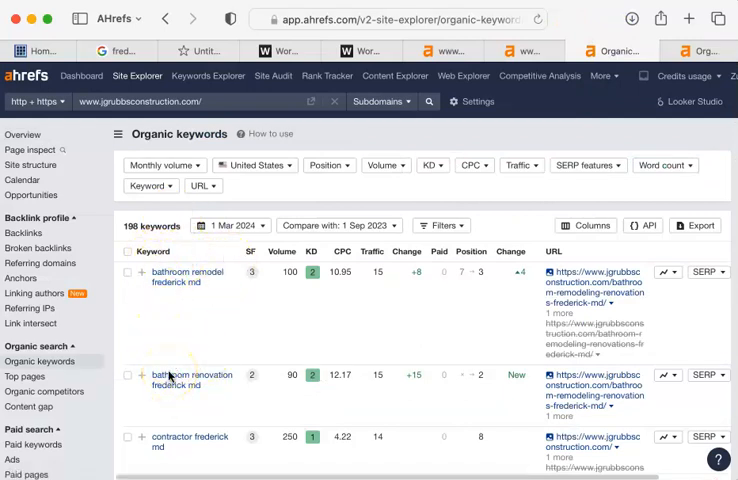
pyautogui.scroll(-3)
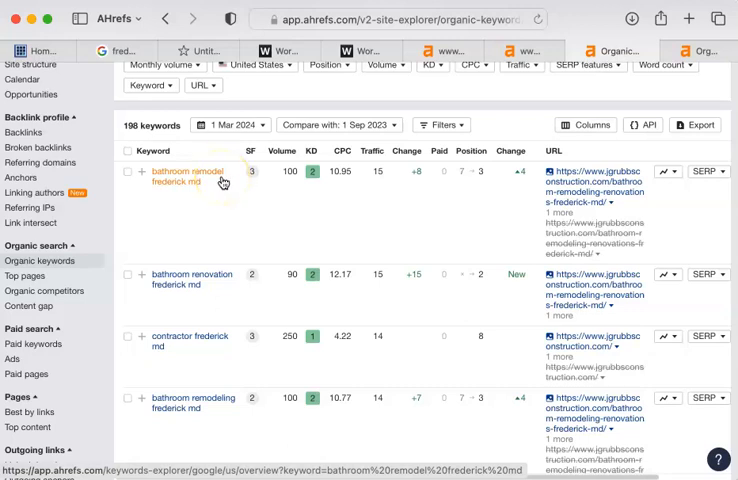
pyautogui.moveTo(231, 275)
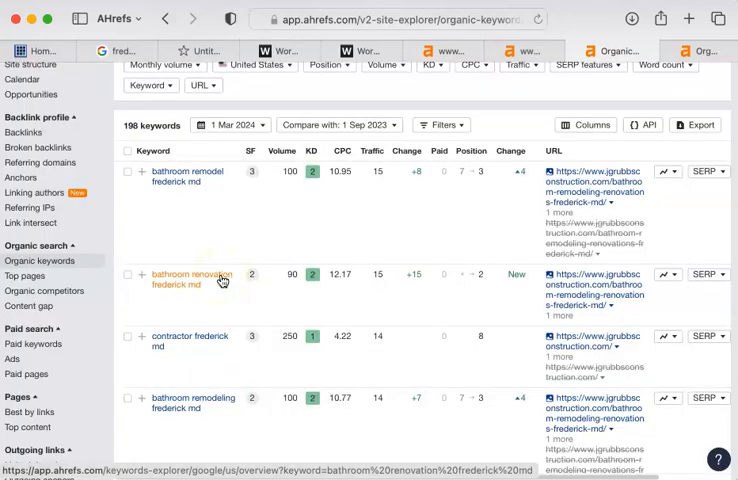
pyautogui.moveTo(185, 341)
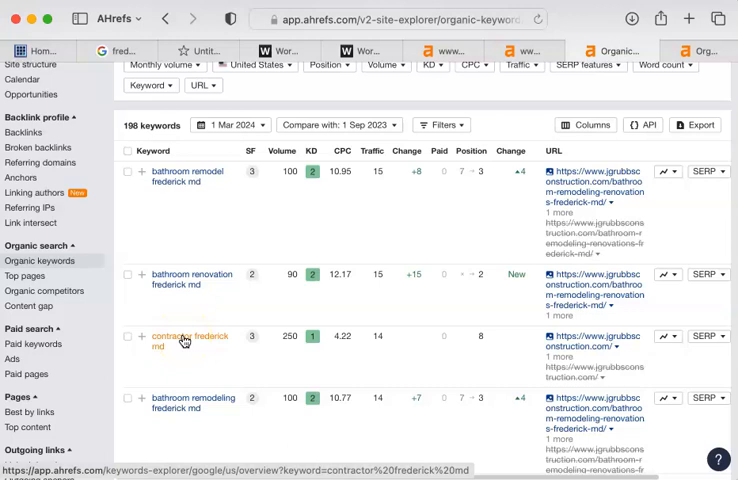
pyautogui.scroll(-3)
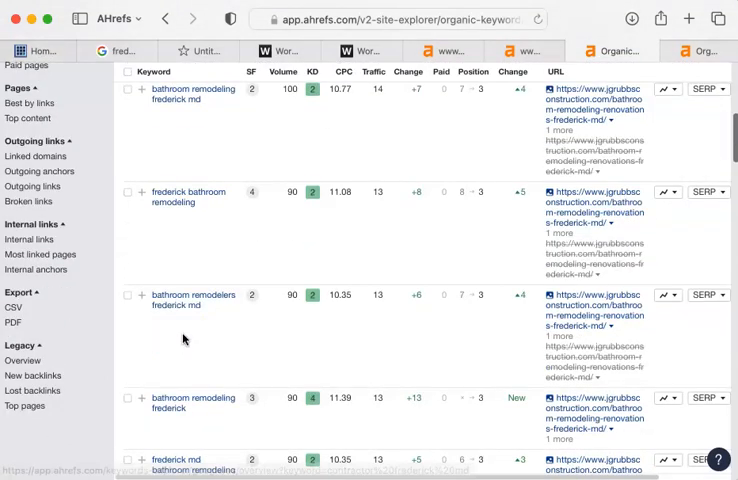
pyautogui.scroll(-3)
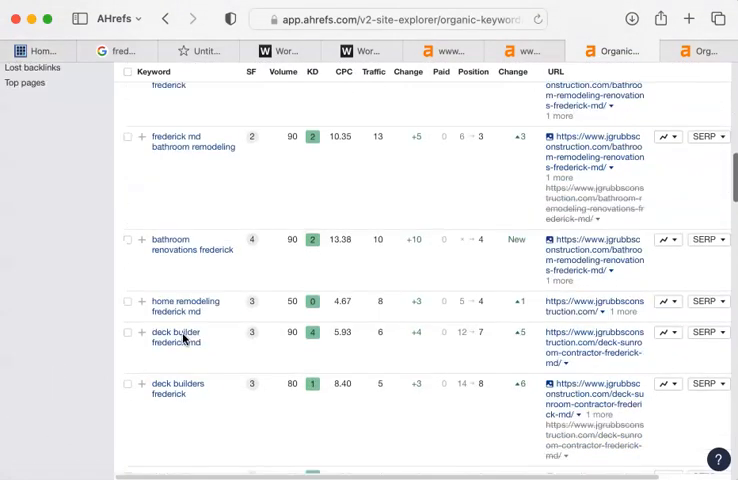
pyautogui.moveTo(176, 331)
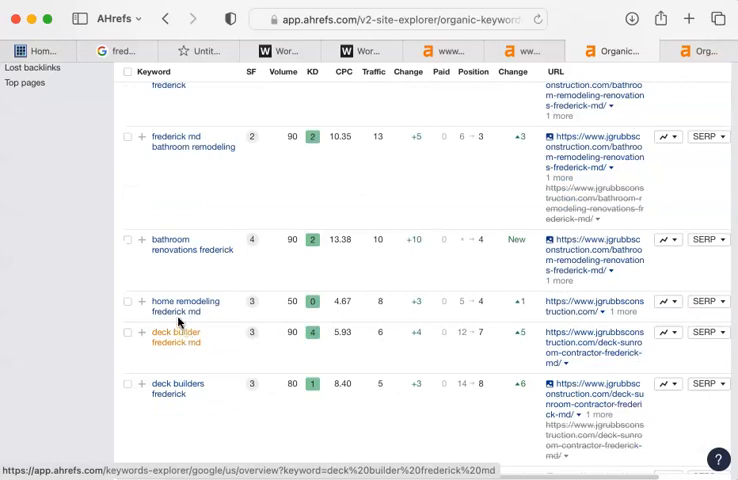
pyautogui.scroll(-3)
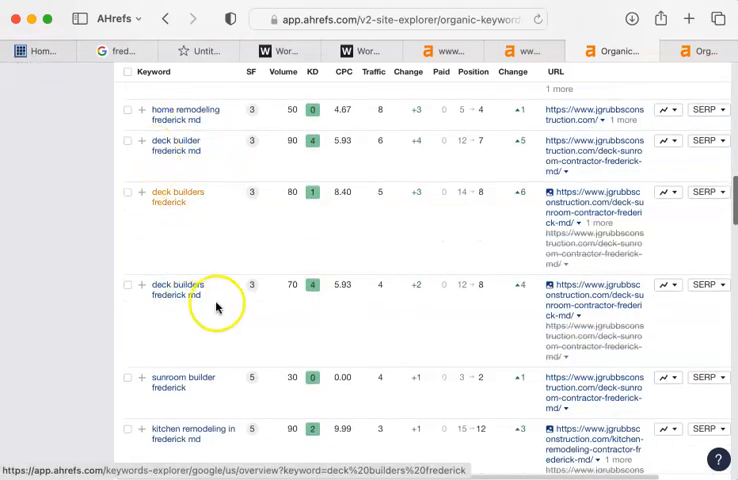
pyautogui.scroll(-3)
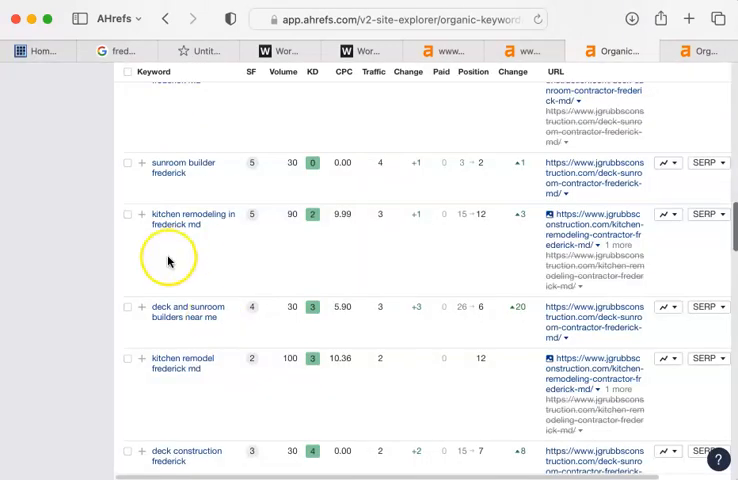
pyautogui.scroll(-3)
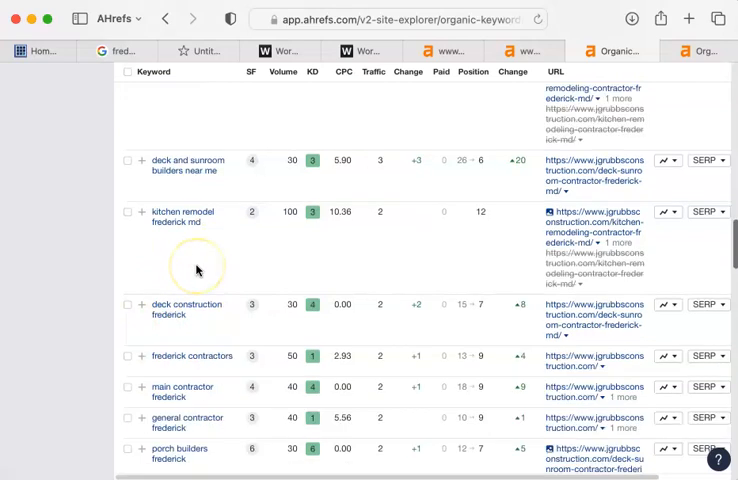
pyautogui.scroll(-3)
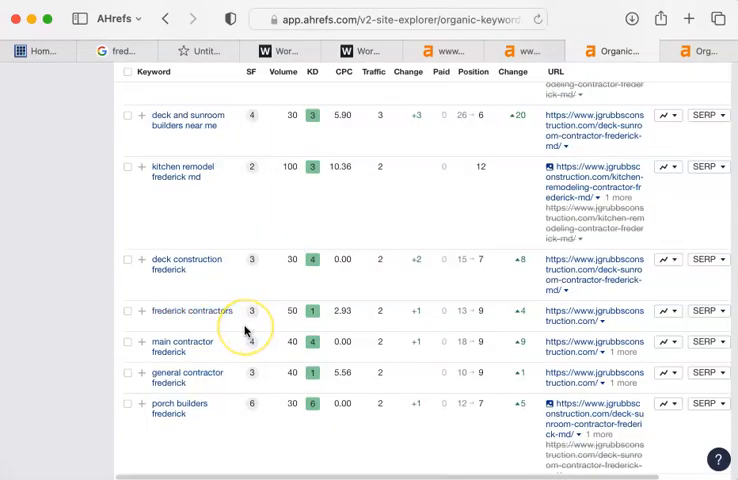
pyautogui.moveTo(470, 62)
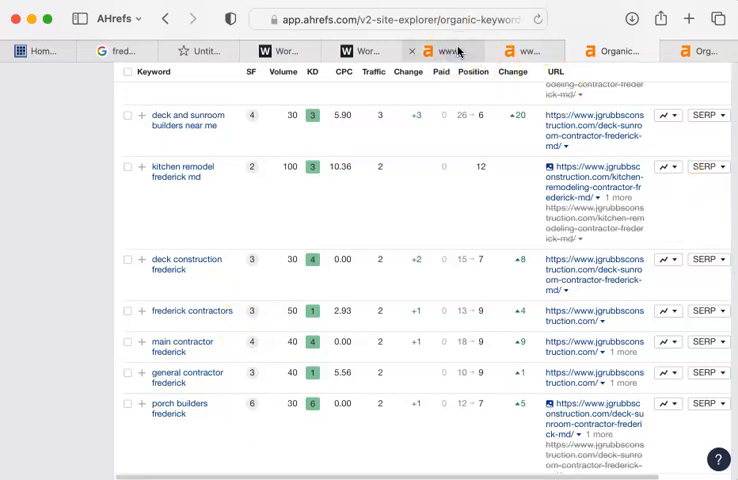
# Return to the ramirezconstruction.net Ahrefs overview with one backlink and six keywords
pyautogui.click(453, 51)
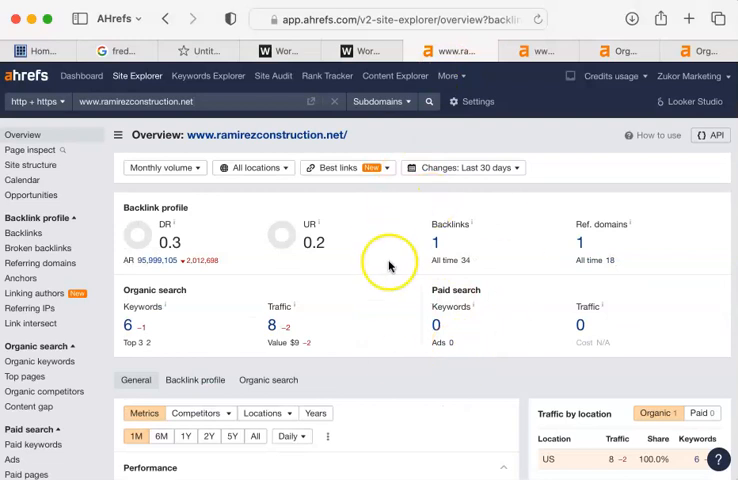
pyautogui.moveTo(525, 205)
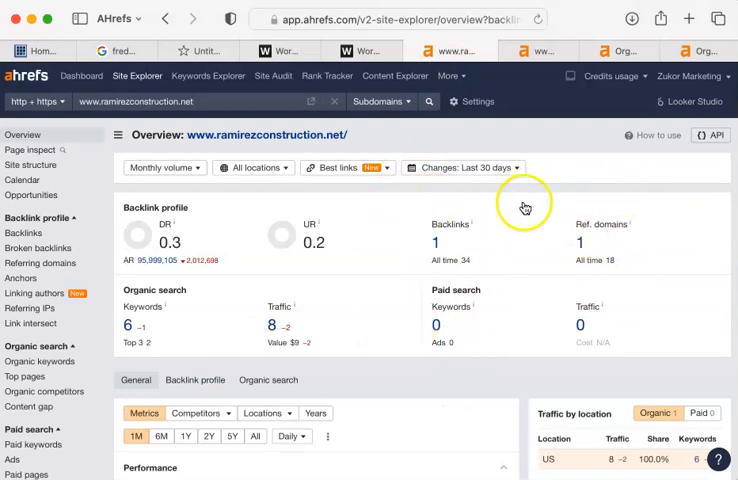
pyautogui.moveTo(38, 248)
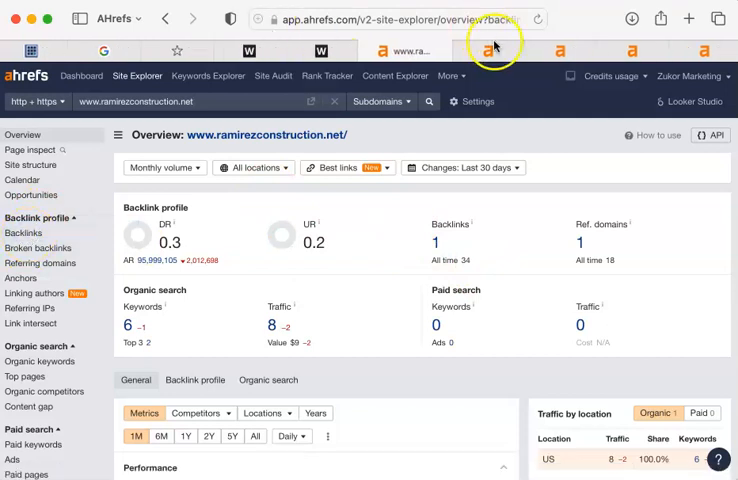
pyautogui.moveTo(500, 50)
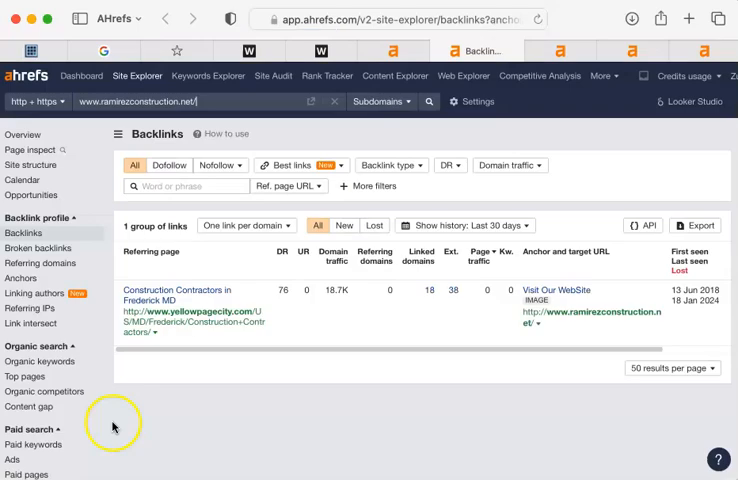
pyautogui.moveTo(207, 320)
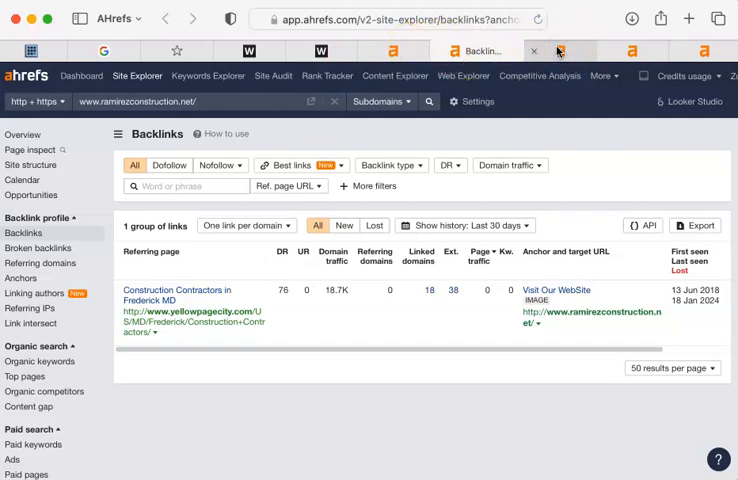
# Open jgrubbsconstruction.com's Referring domains report, showing 12 domains led by cortera.com
pyautogui.click(572, 51)
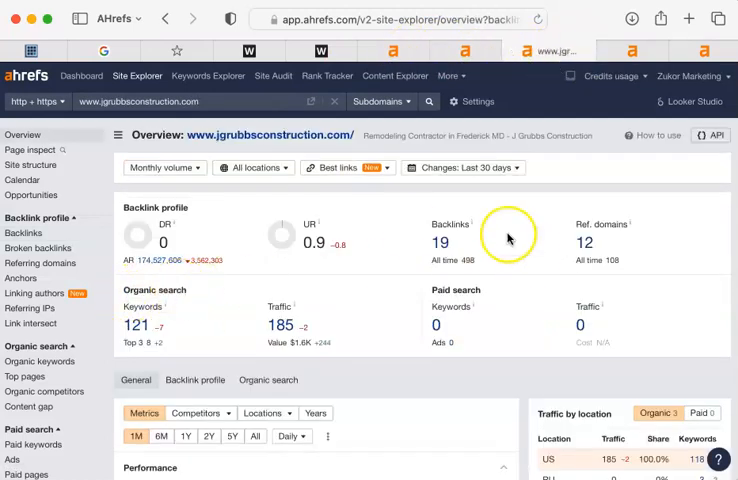
pyautogui.moveTo(466, 206)
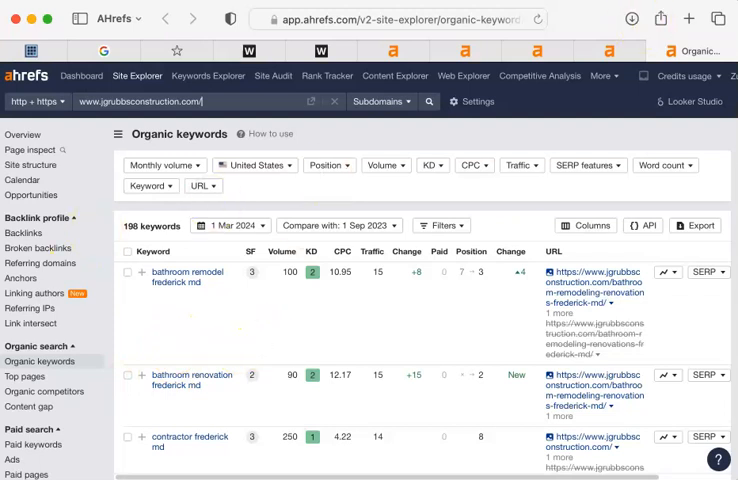
pyautogui.moveTo(40, 262)
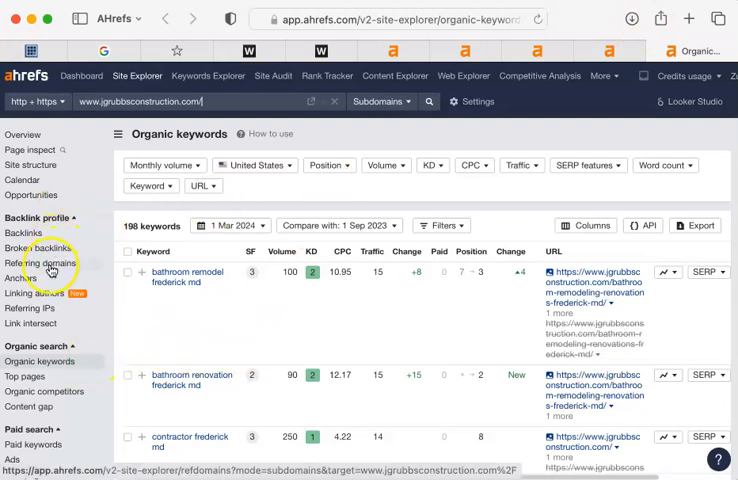
pyautogui.click(41, 263)
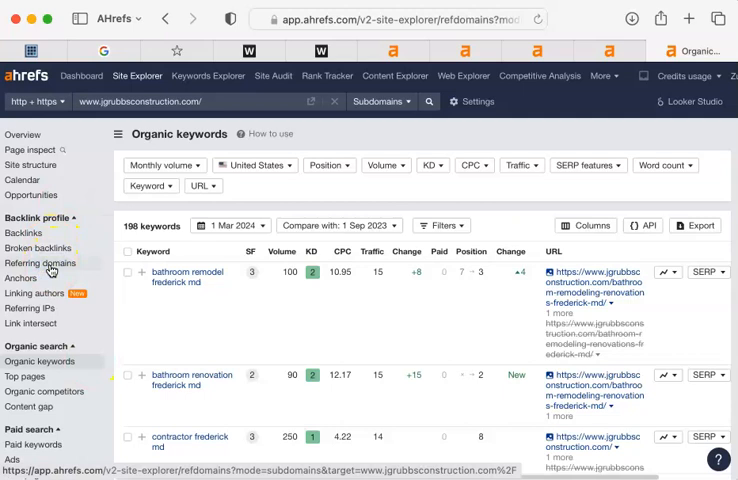
pyautogui.click(41, 263)
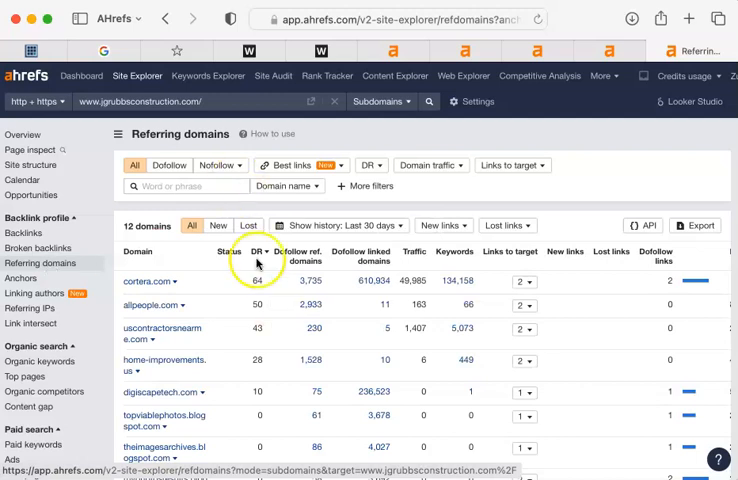
pyautogui.moveTo(248, 256)
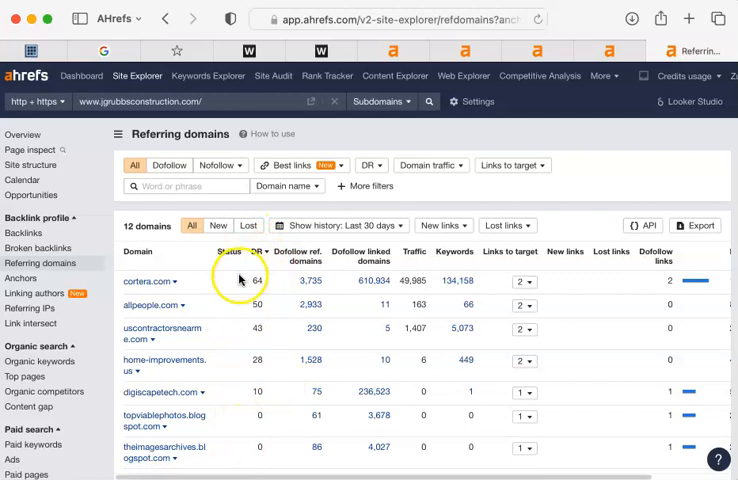
pyautogui.moveTo(285, 388)
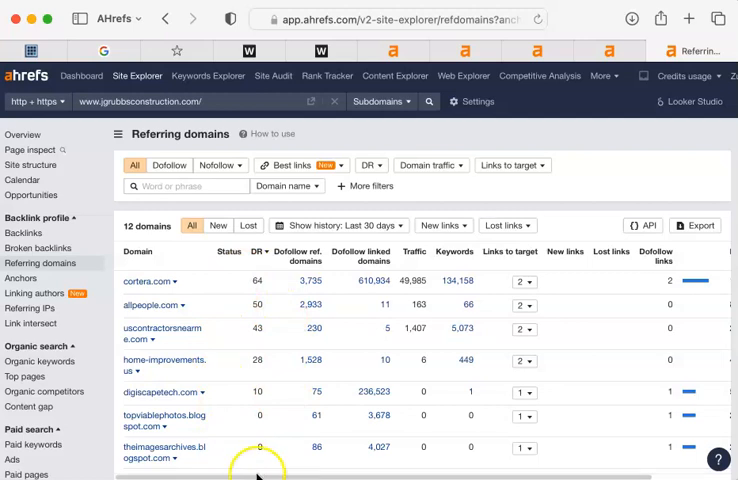
pyautogui.moveTo(172, 277)
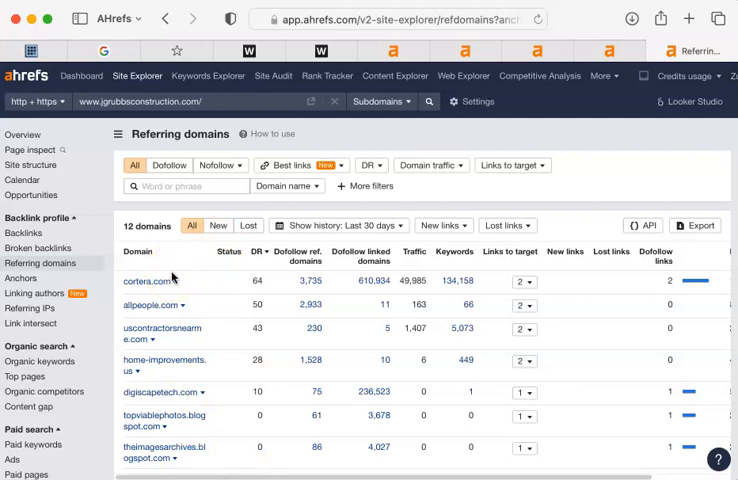
pyautogui.moveTo(170, 270)
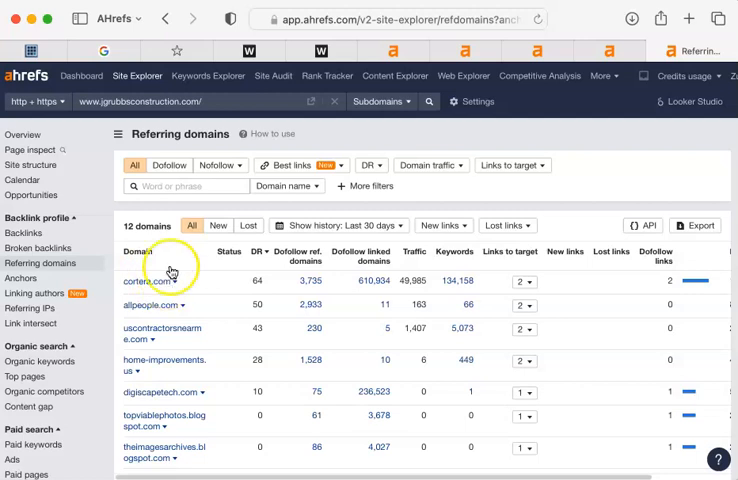
pyautogui.moveTo(260, 252)
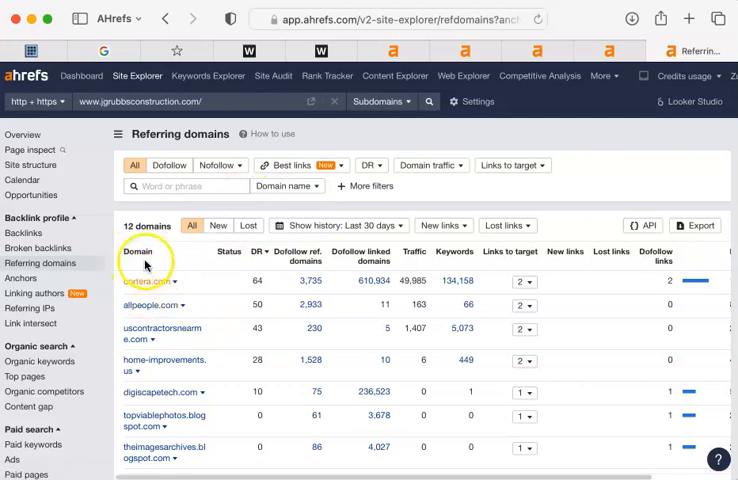
pyautogui.moveTo(204, 292)
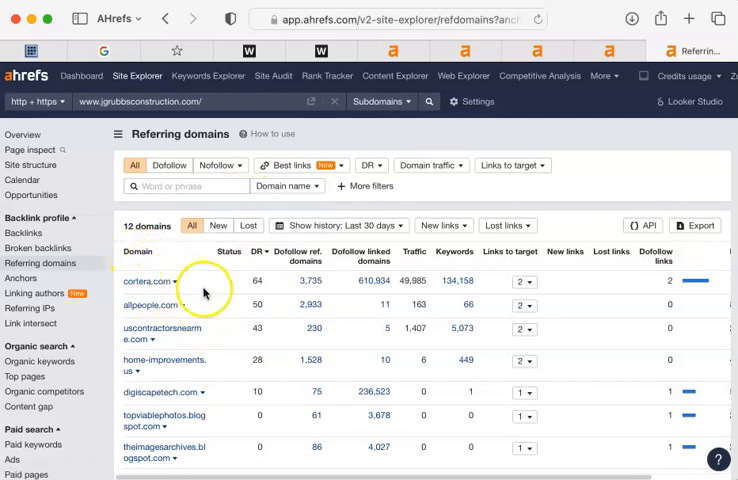
pyautogui.moveTo(155, 258)
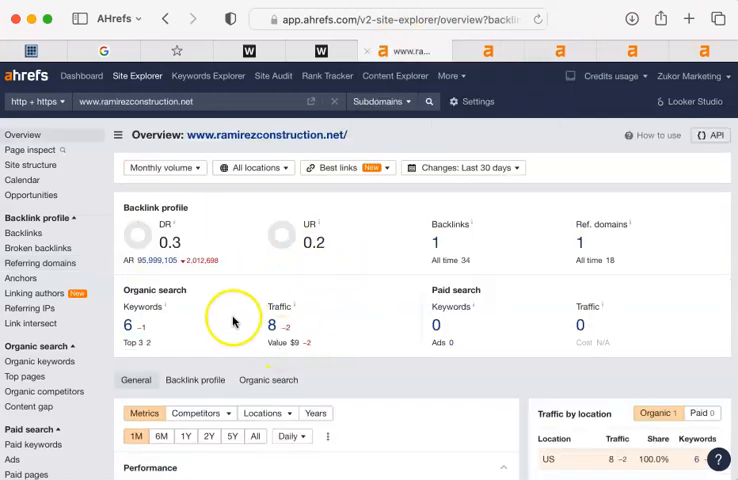
pyautogui.moveTo(238, 302)
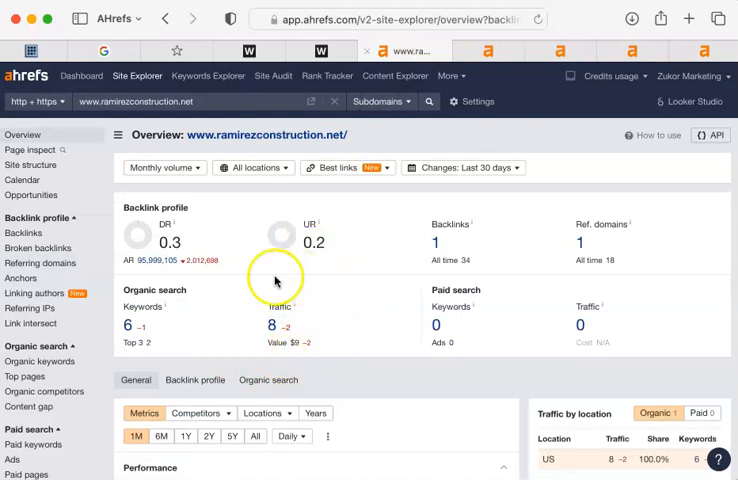
pyautogui.moveTo(350, 256)
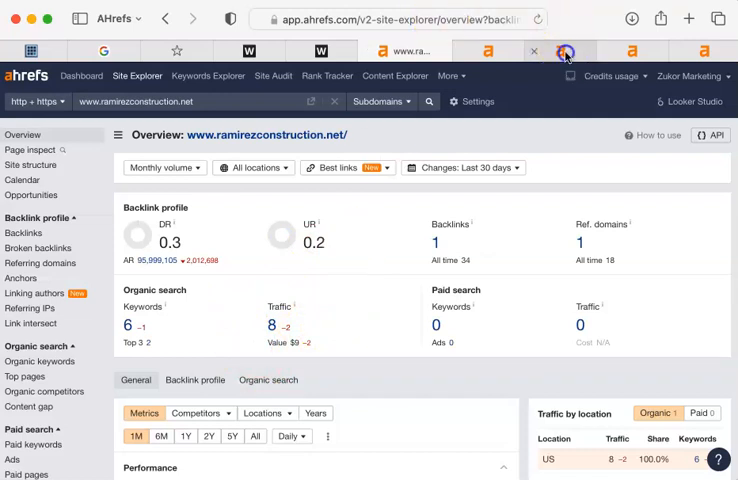
pyautogui.click(545, 50)
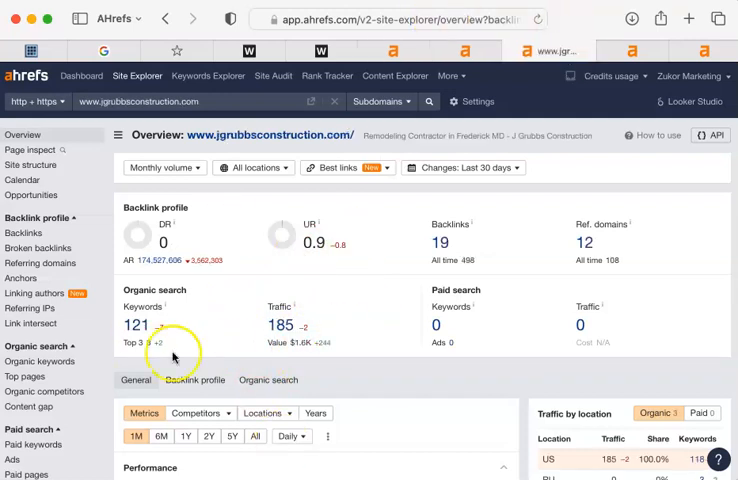
pyautogui.moveTo(280, 279)
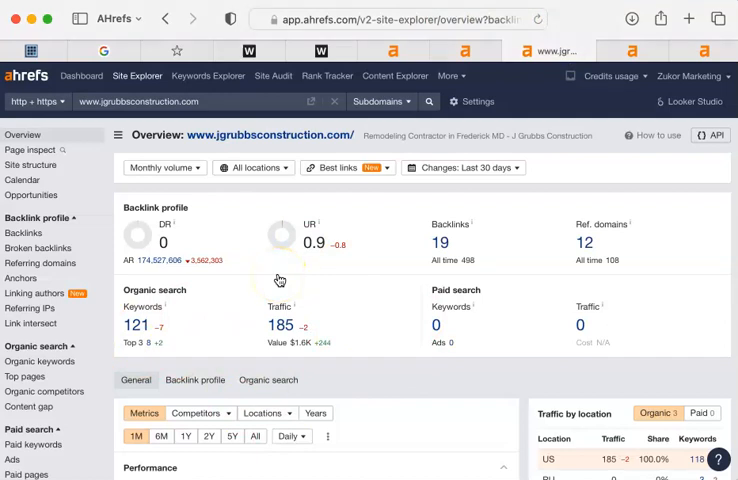
pyautogui.moveTo(415, 35)
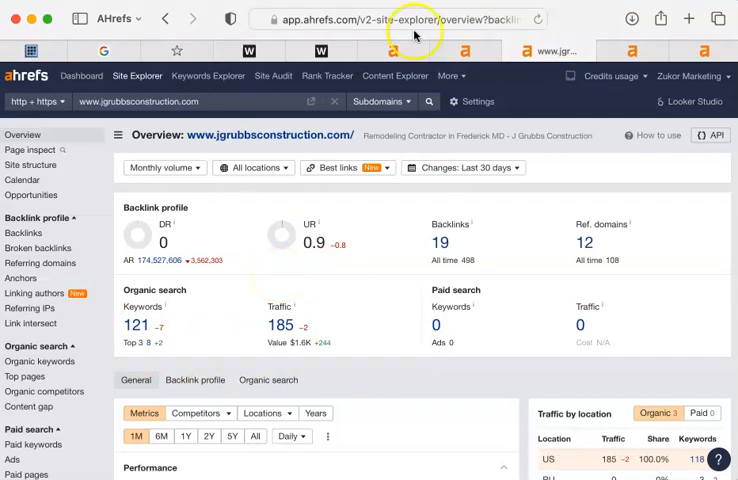
pyautogui.moveTo(267, 285)
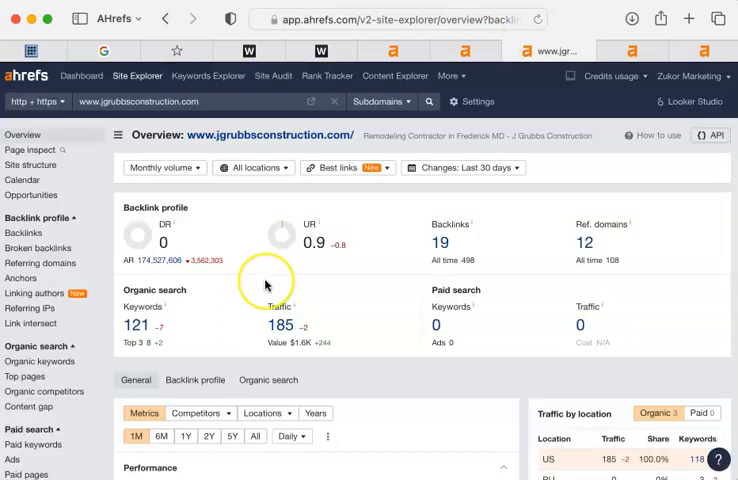
pyautogui.moveTo(266, 285)
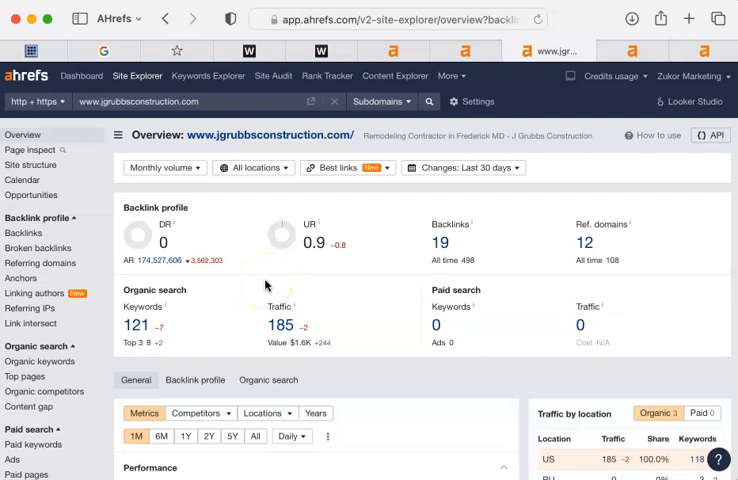
pyautogui.moveTo(688, 146)
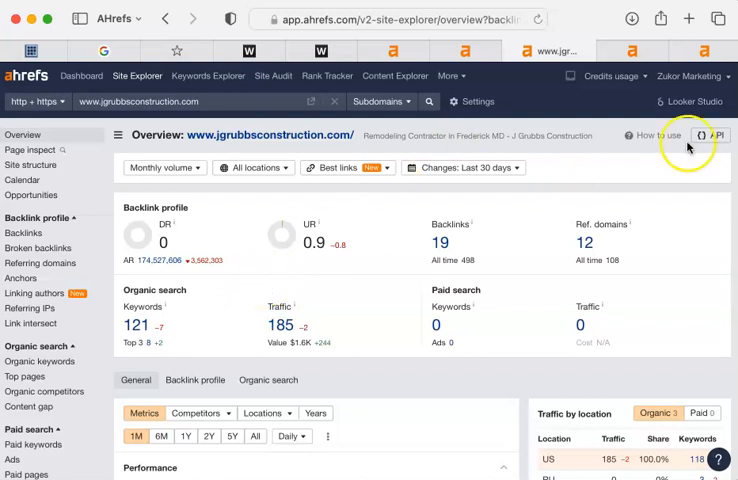
pyautogui.moveTo(222, 251)
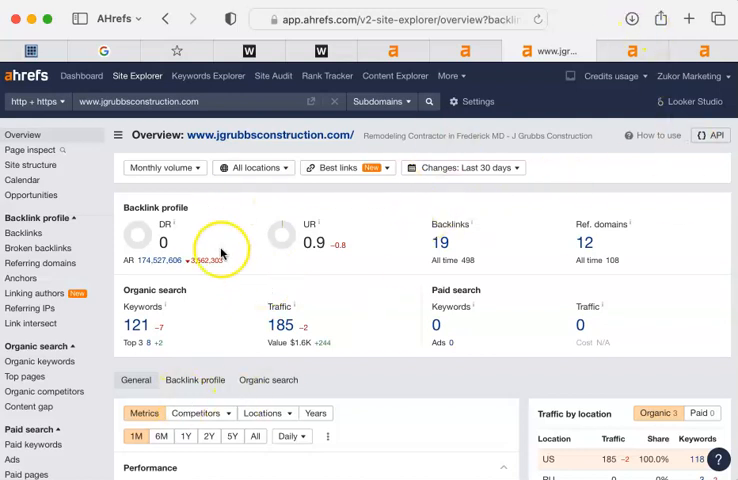
pyautogui.moveTo(300, 234)
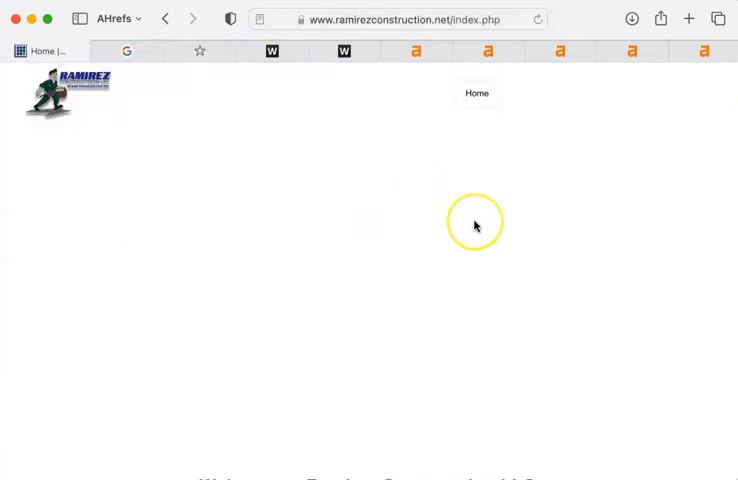
pyautogui.moveTo(472, 167)
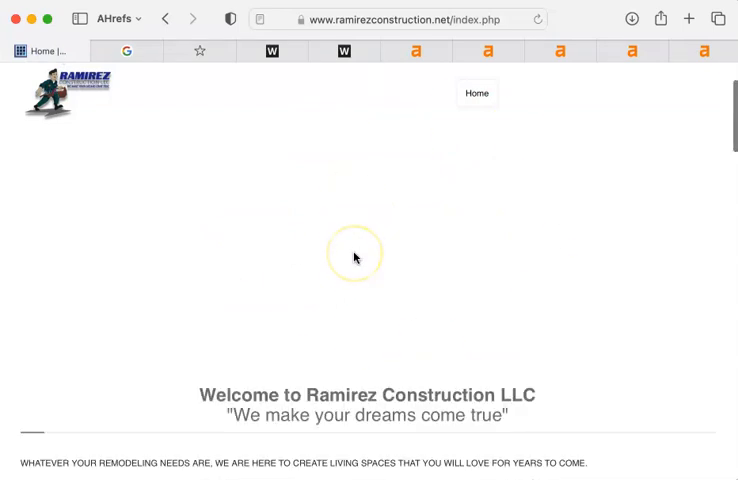
# Scroll Ramirez Construction's homepage to its bathroom, kitchen and countertop sections
pyautogui.scroll(-3)
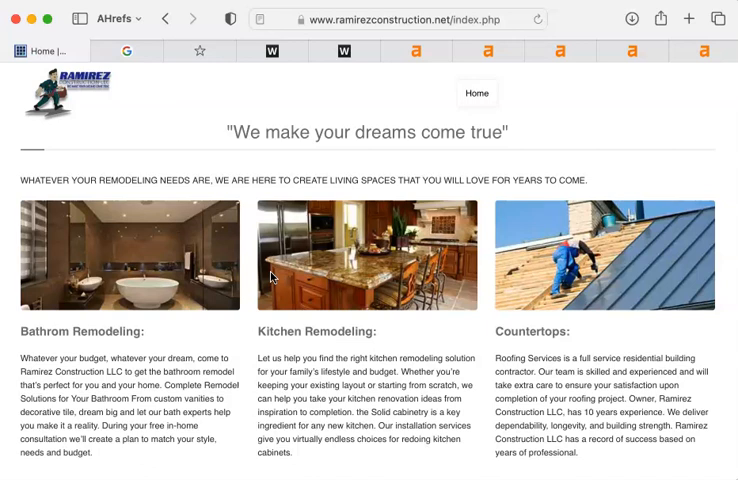
pyautogui.moveTo(220, 66)
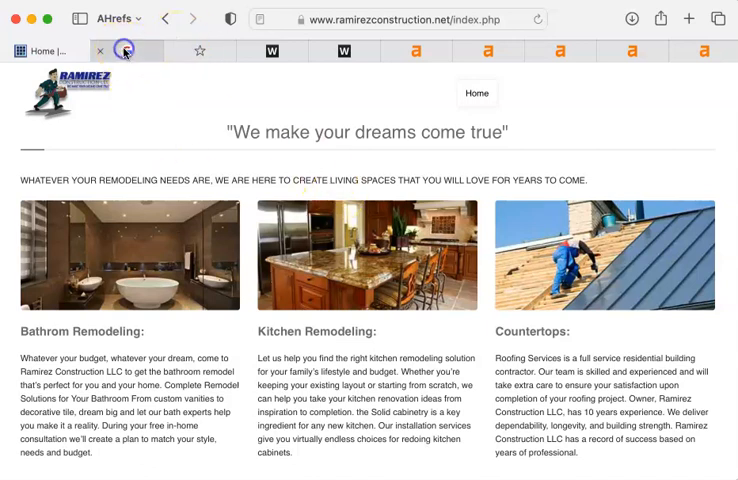
# Scroll through the 'frederick md remodeling' Google results to see where J Grubbs Construction ranks
pyautogui.click(115, 51)
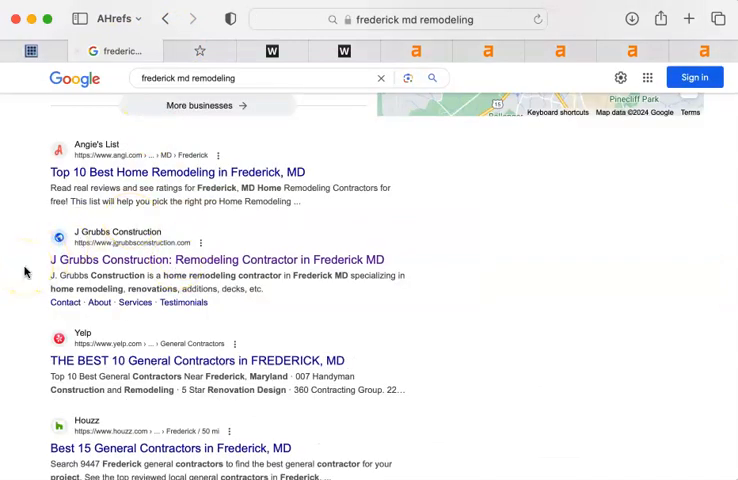
pyautogui.scroll(-3)
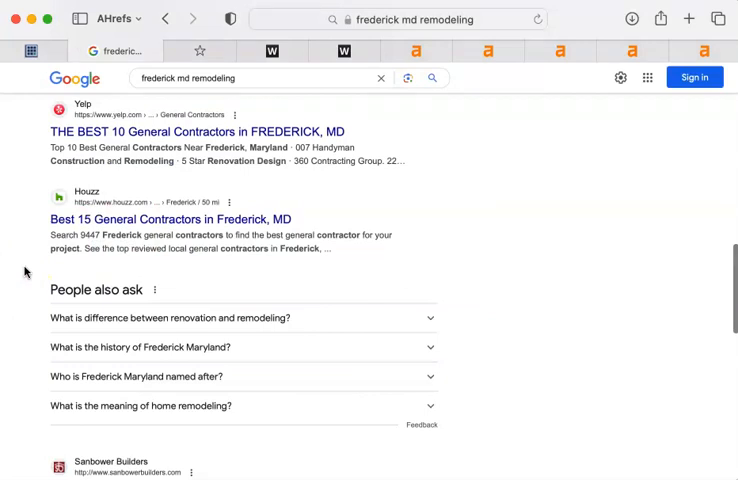
pyautogui.scroll(-3)
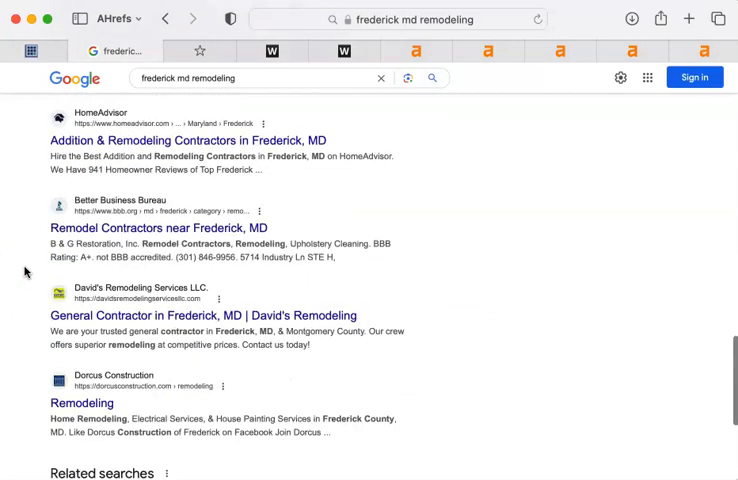
pyautogui.scroll(-3)
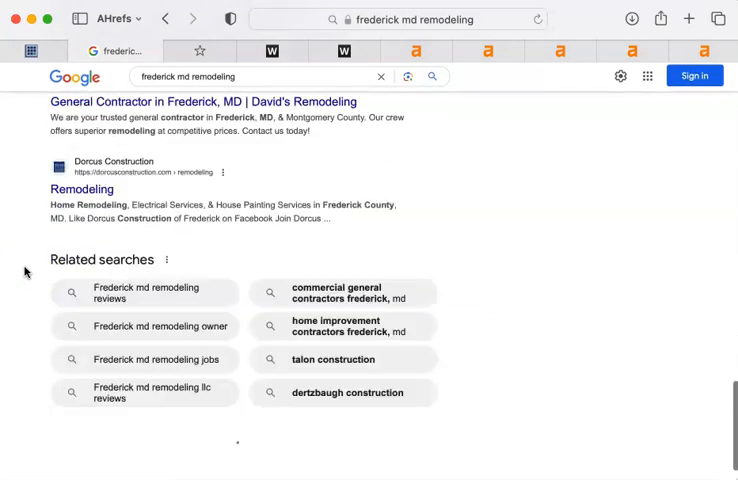
pyautogui.scroll(-3)
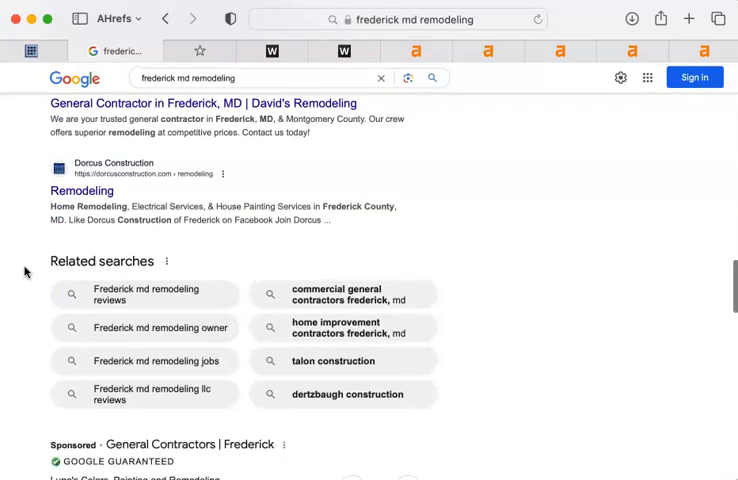
pyautogui.scroll(-3)
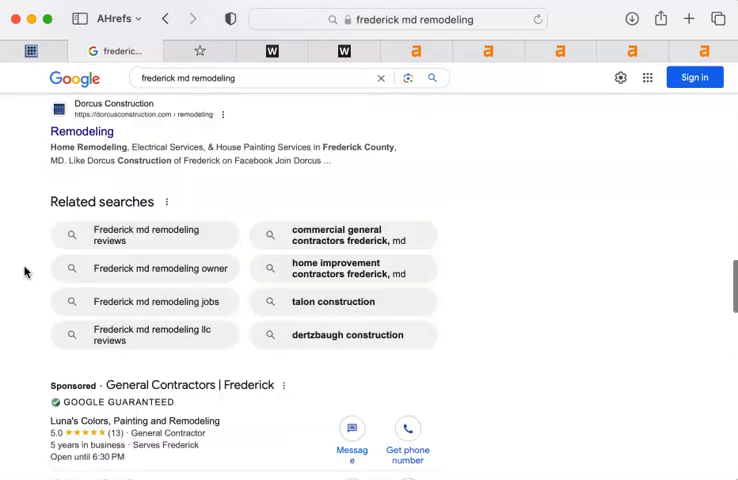
pyautogui.scroll(-3)
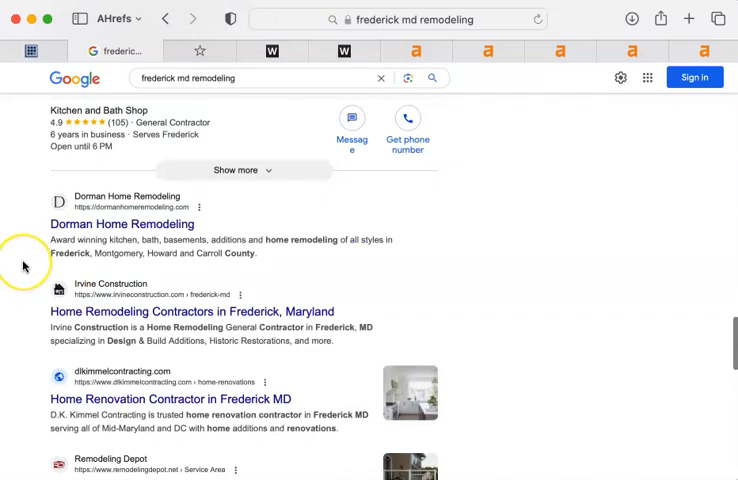
pyautogui.scroll(-3)
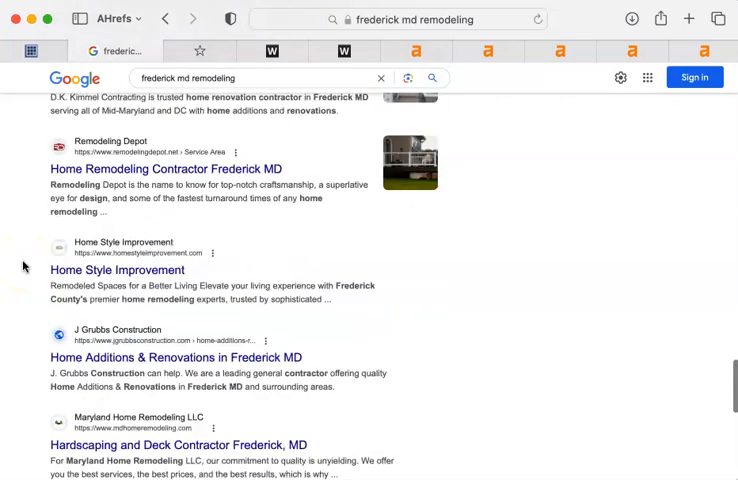
pyautogui.scroll(-3)
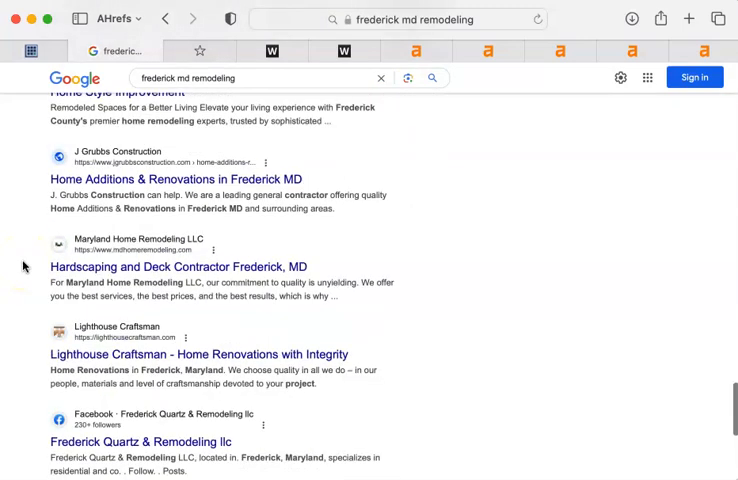
pyautogui.scroll(-3)
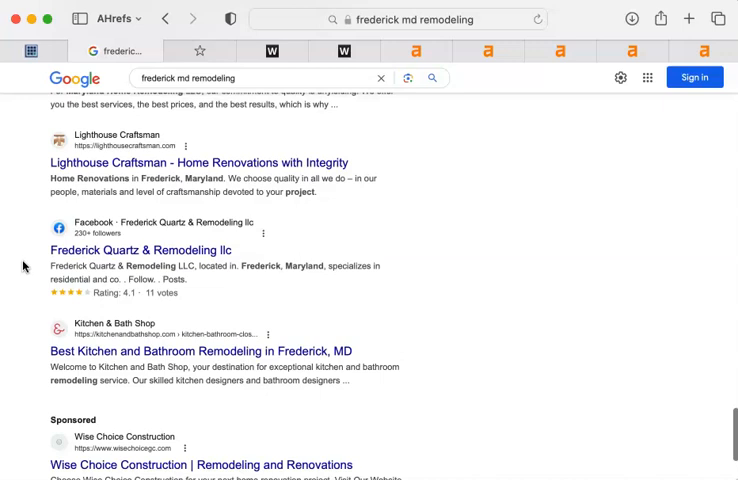
pyautogui.scroll(-3)
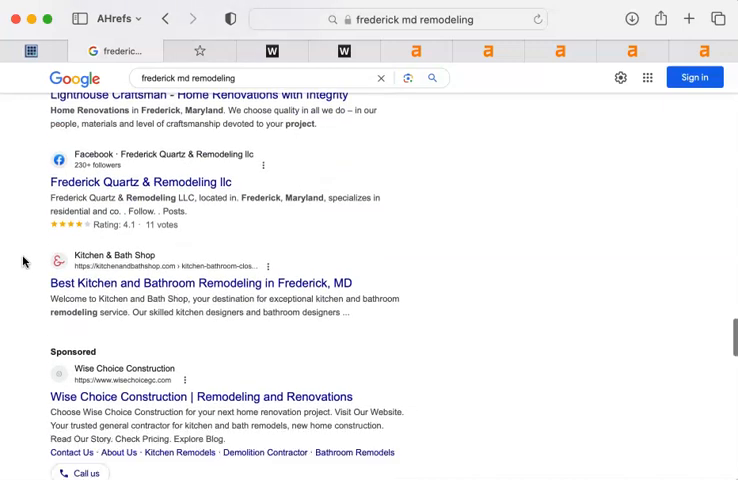
pyautogui.scroll(-3)
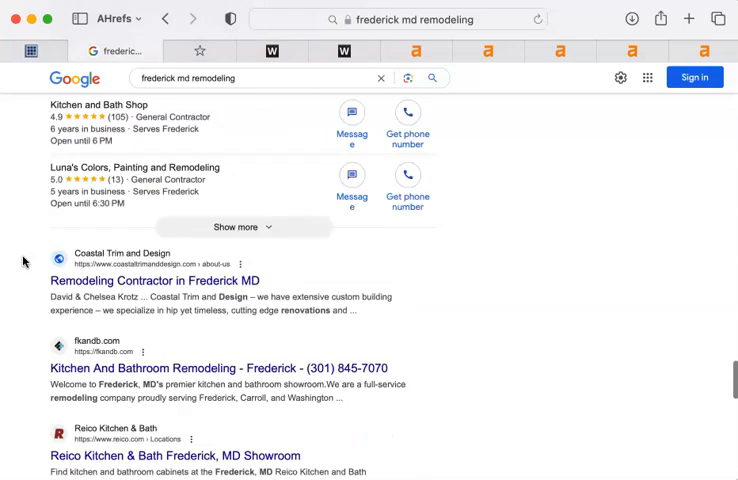
pyautogui.scroll(-3)
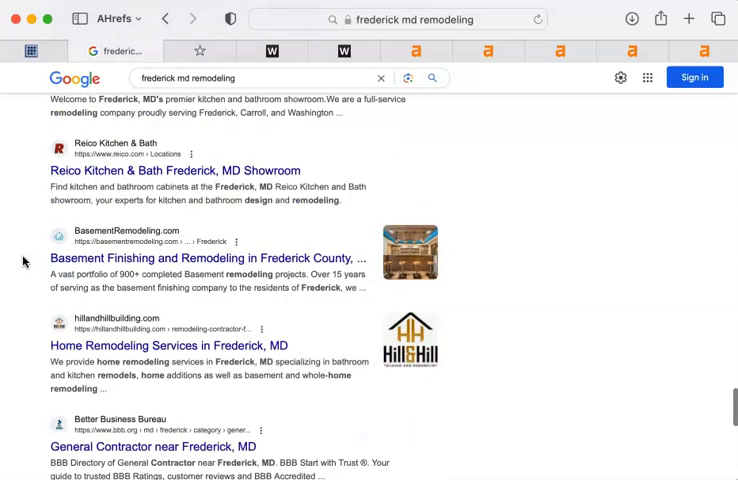
pyautogui.scroll(-3)
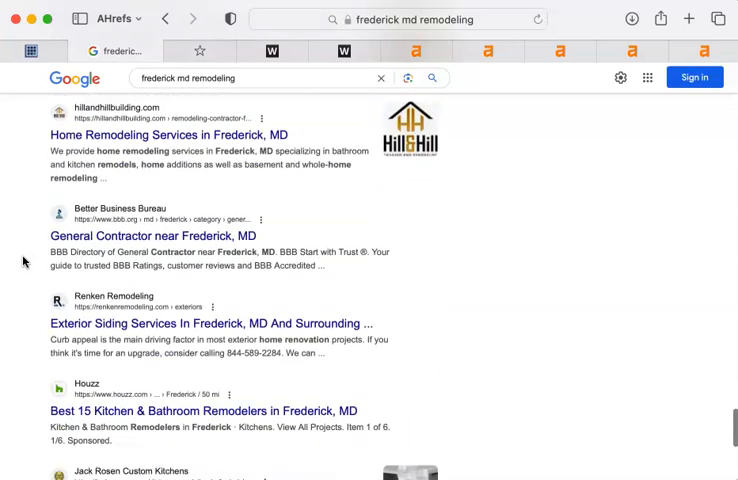
pyautogui.scroll(-3)
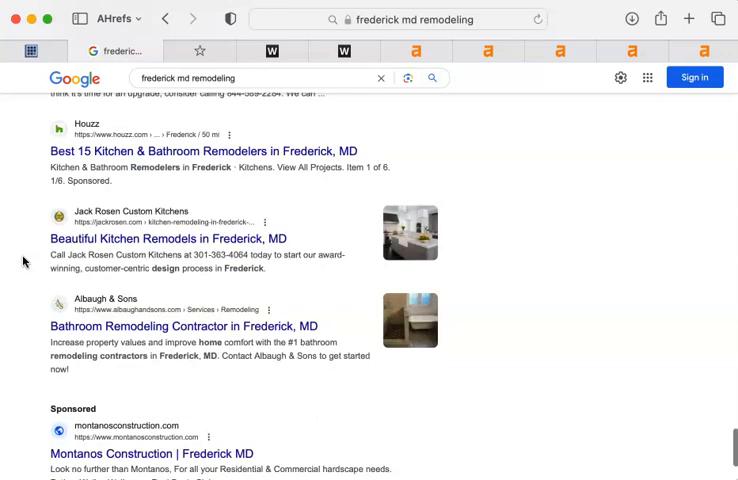
pyautogui.scroll(-3)
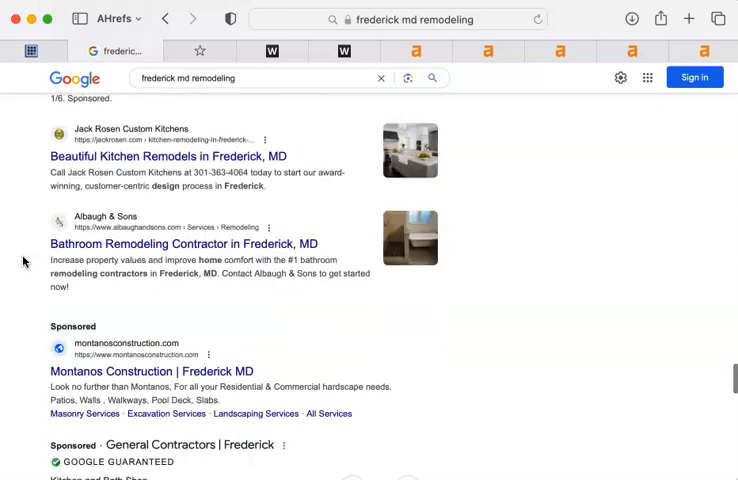
pyautogui.scroll(-3)
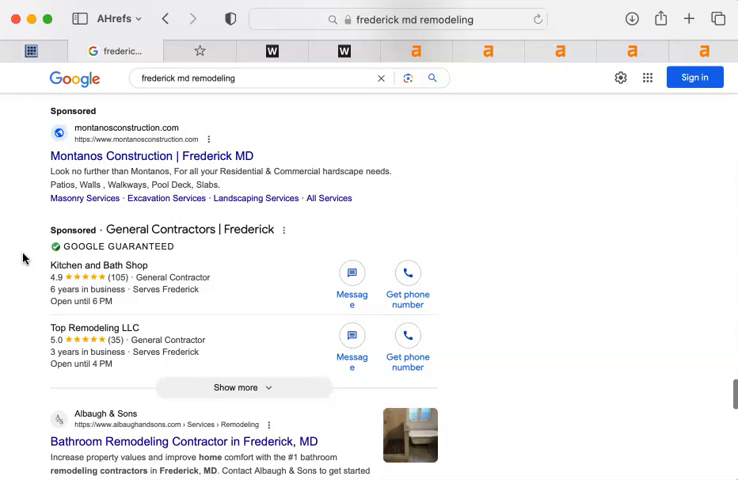
pyautogui.scroll(-3)
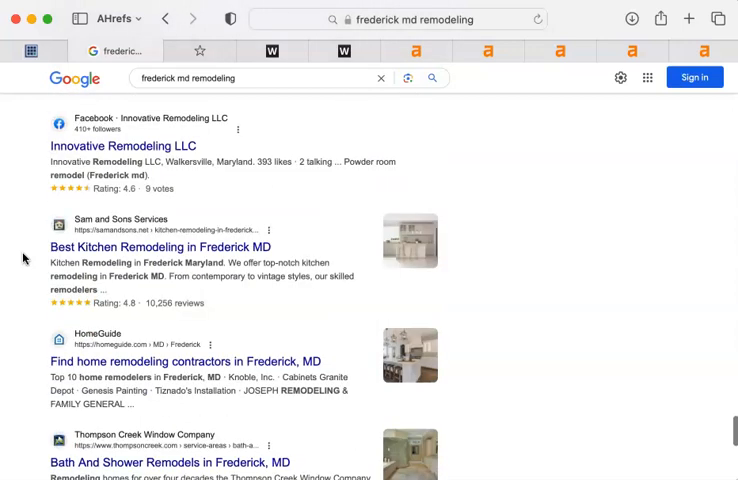
pyautogui.scroll(-3)
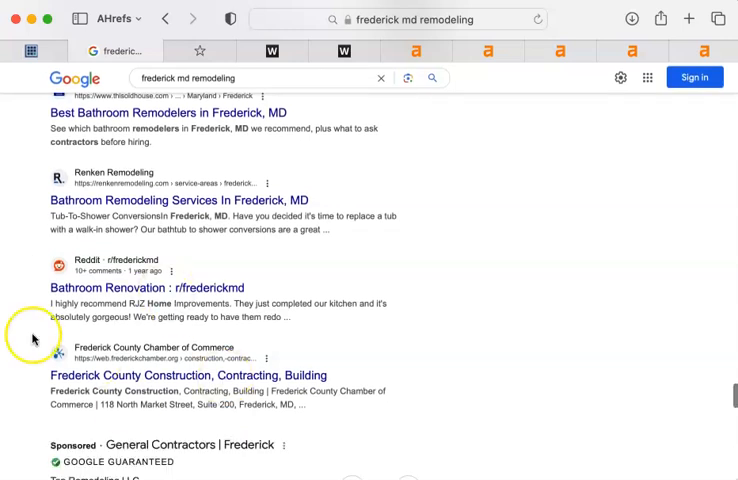
pyautogui.scroll(-3)
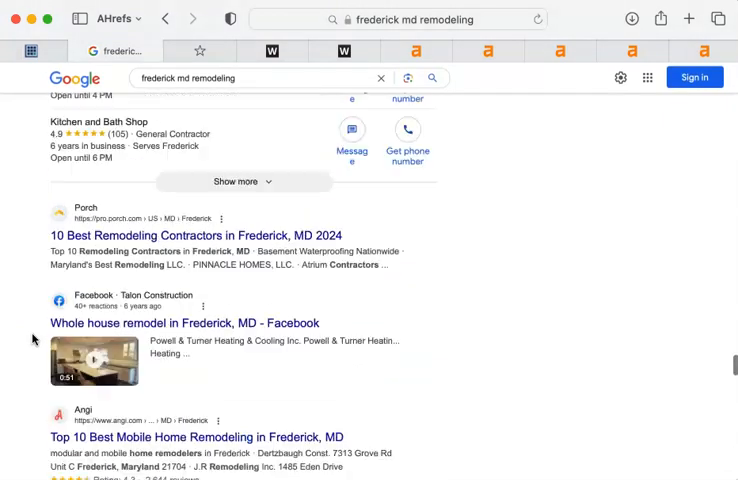
pyautogui.scroll(-3)
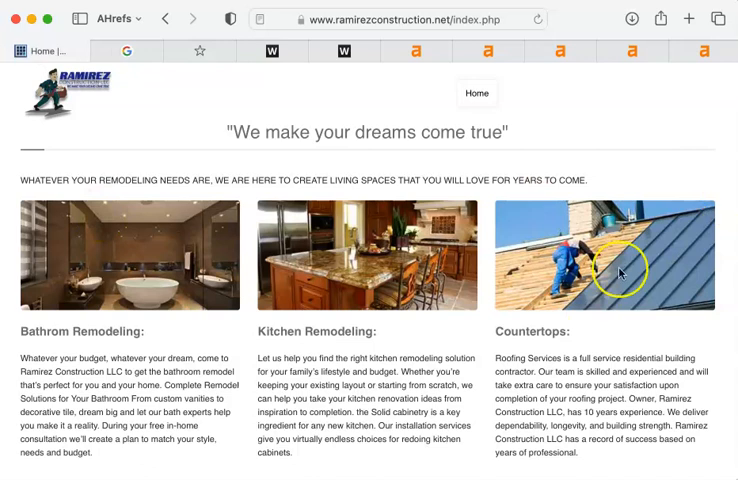
pyautogui.moveTo(133, 320)
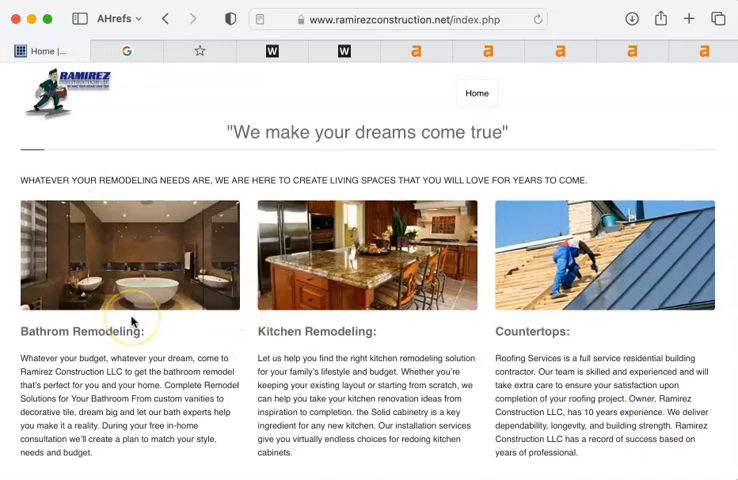
pyautogui.moveTo(190, 180)
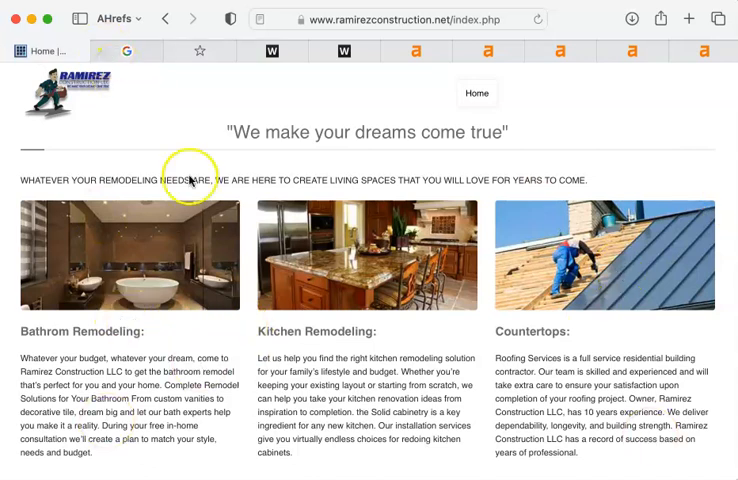